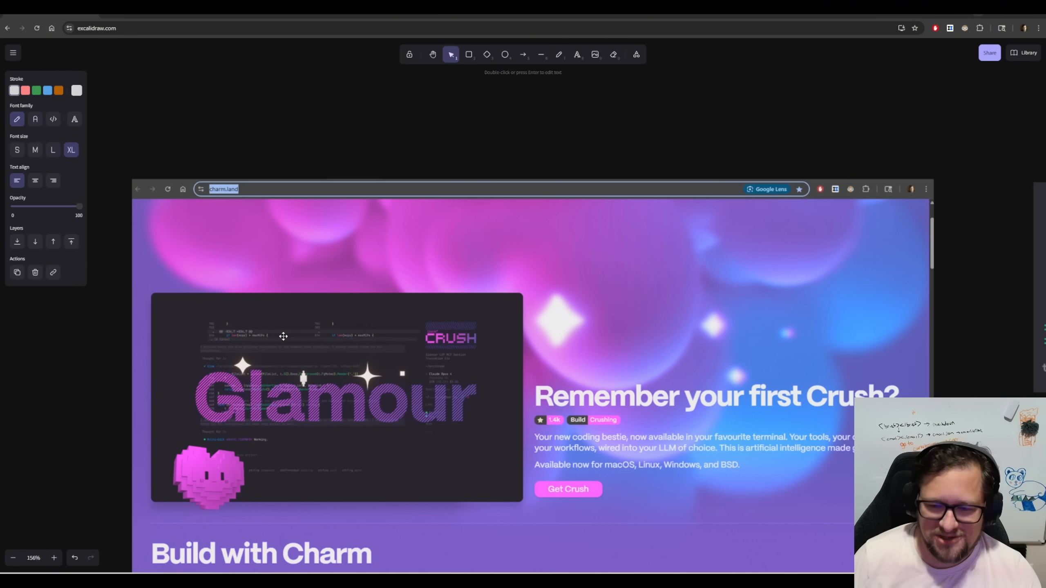
mouse_move(426, 334)
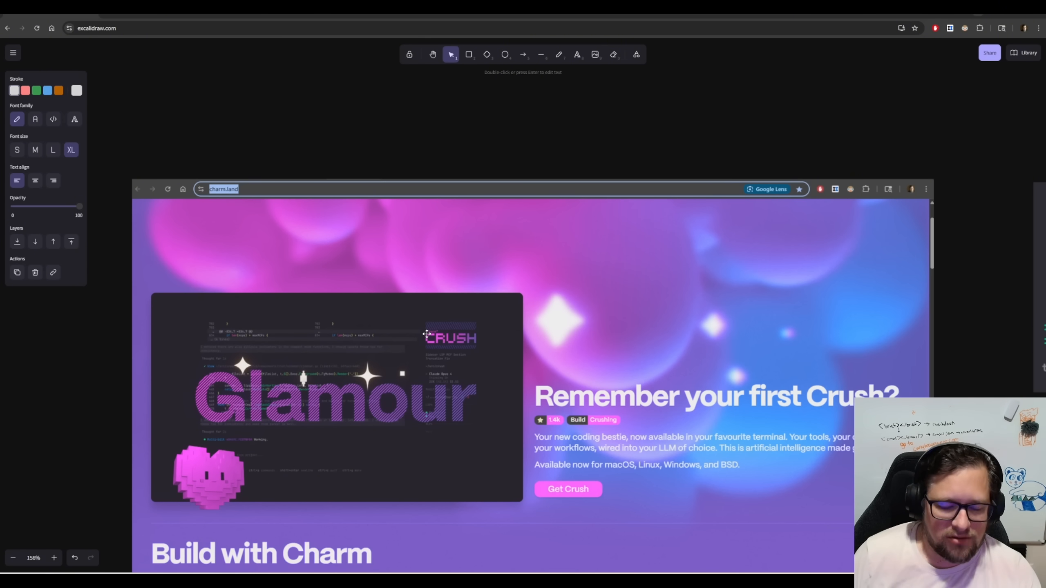
mouse_move(492, 316)
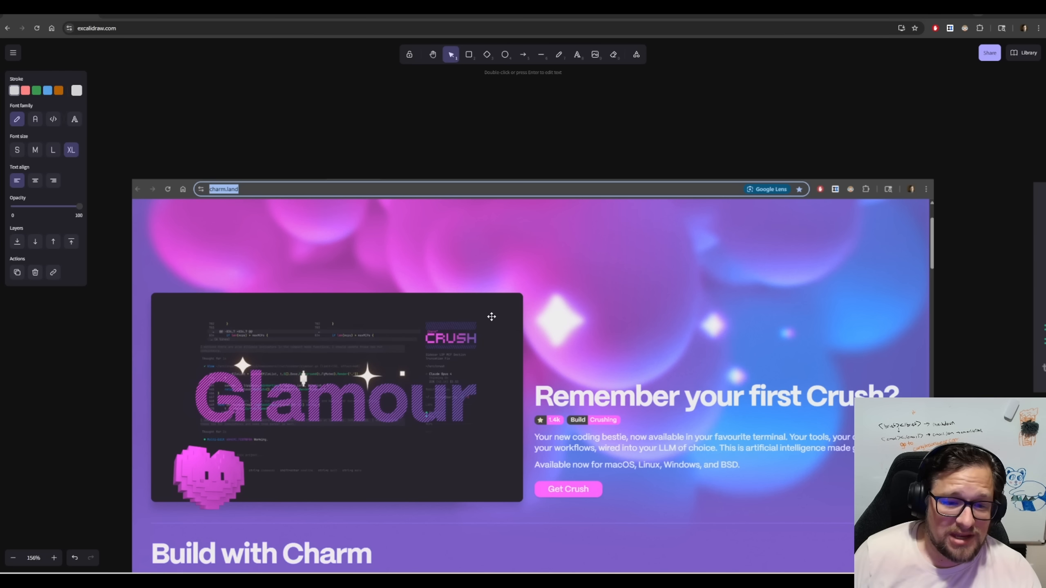
mouse_move(534, 383)
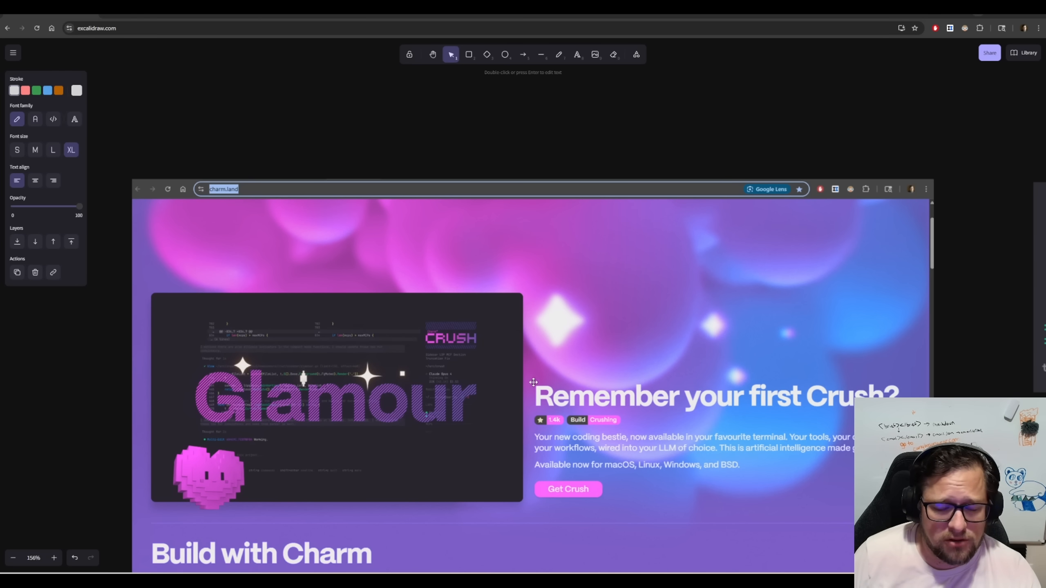
mouse_move(527, 353)
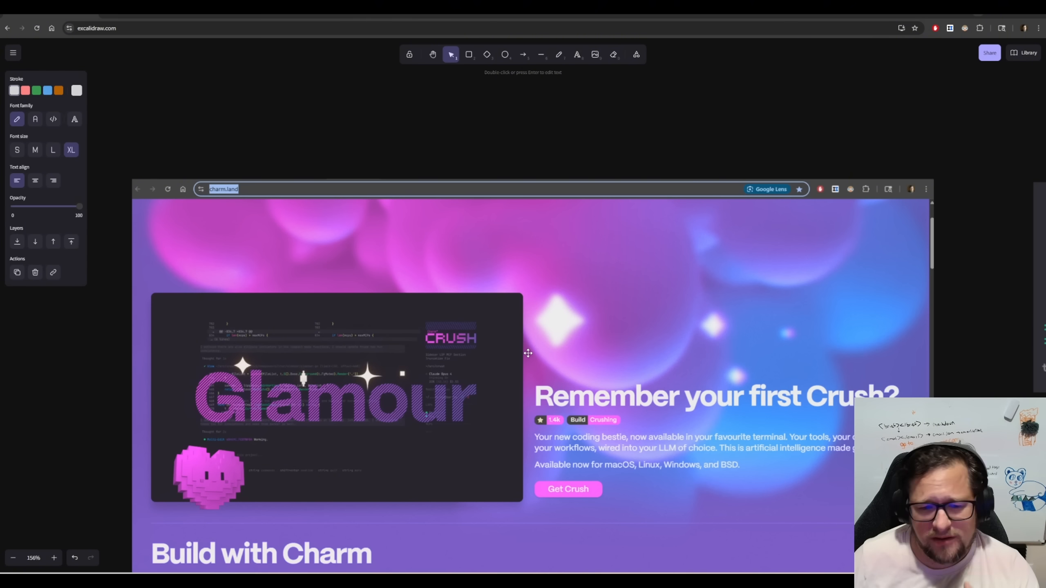
mouse_move(640, 253)
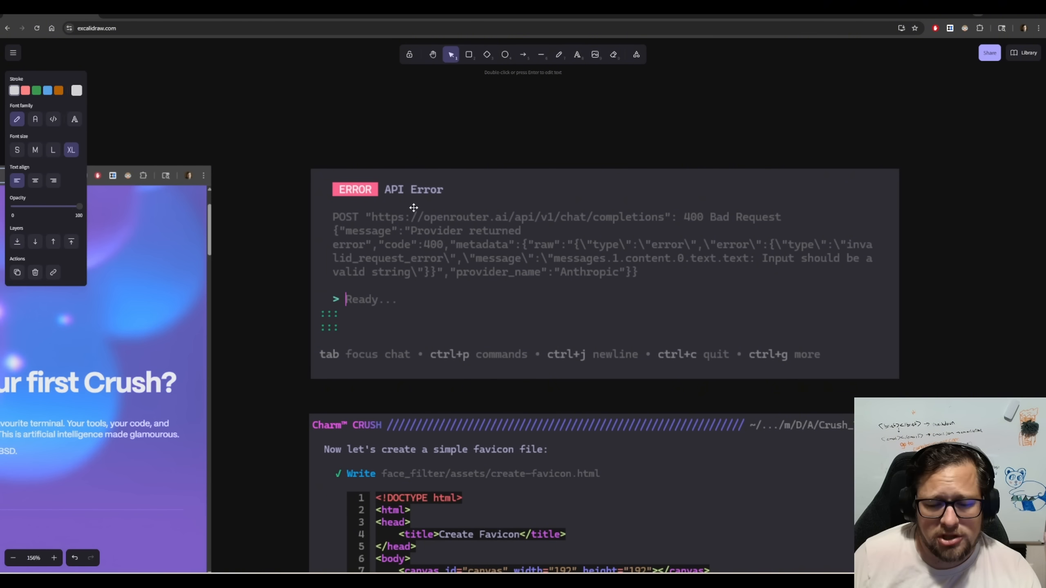
mouse_move(517, 211)
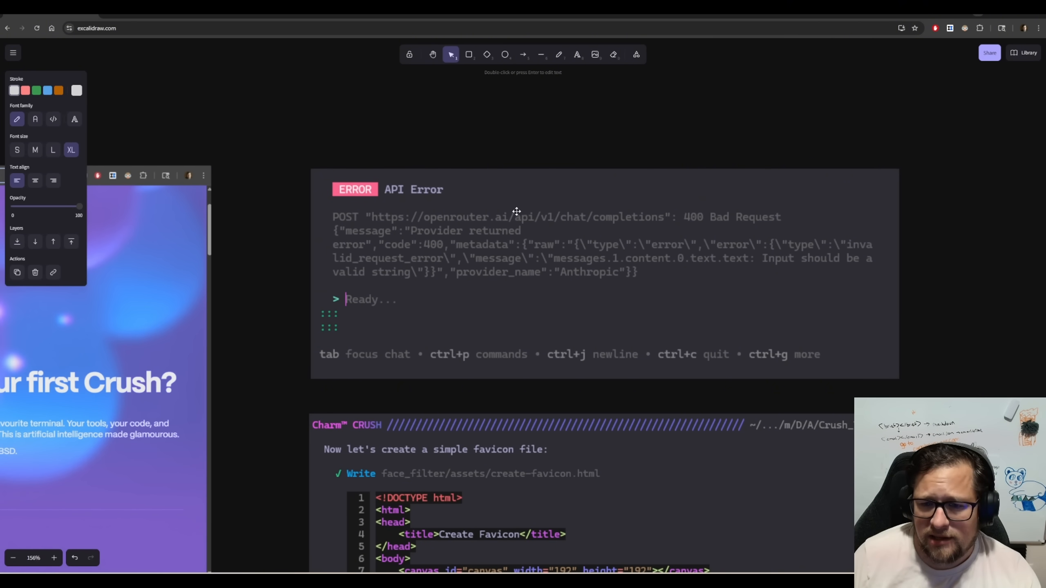
mouse_move(658, 305)
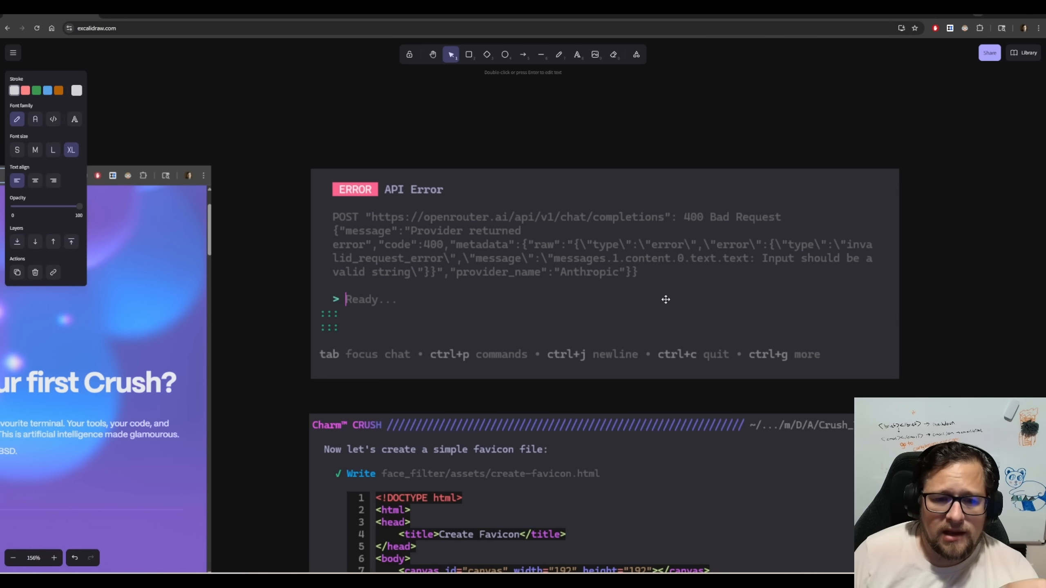
mouse_move(643, 311)
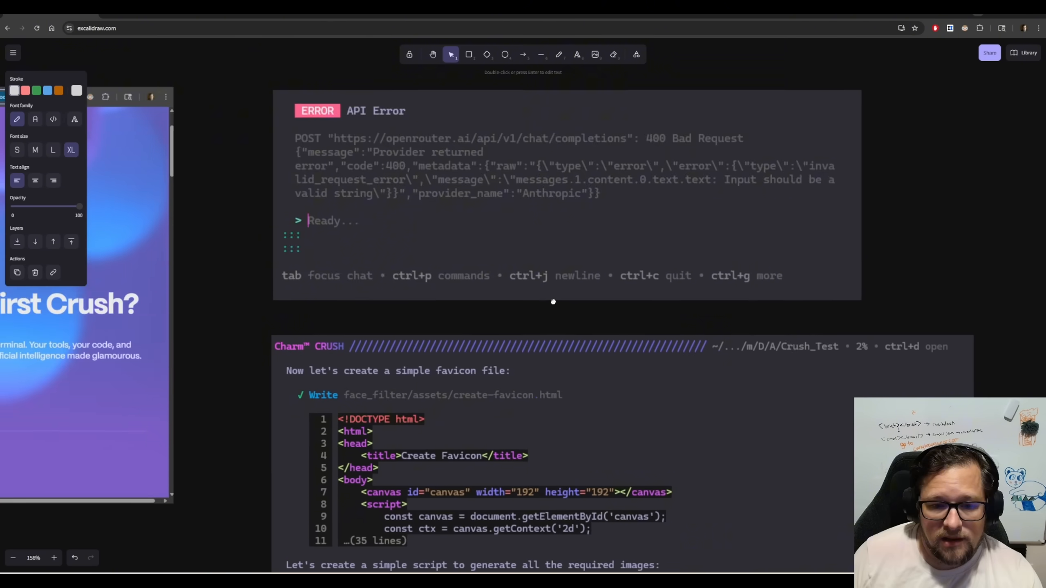
- Scroll the Excalidraw board down to the Crush favicon and assets-folder screenshot
scroll(down, 3)
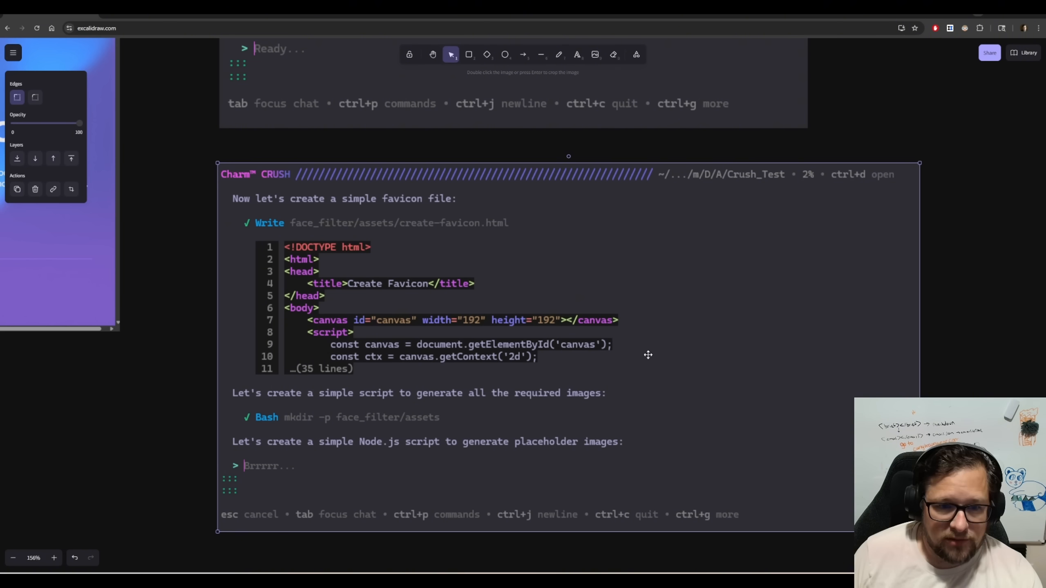
mouse_move(578, 389)
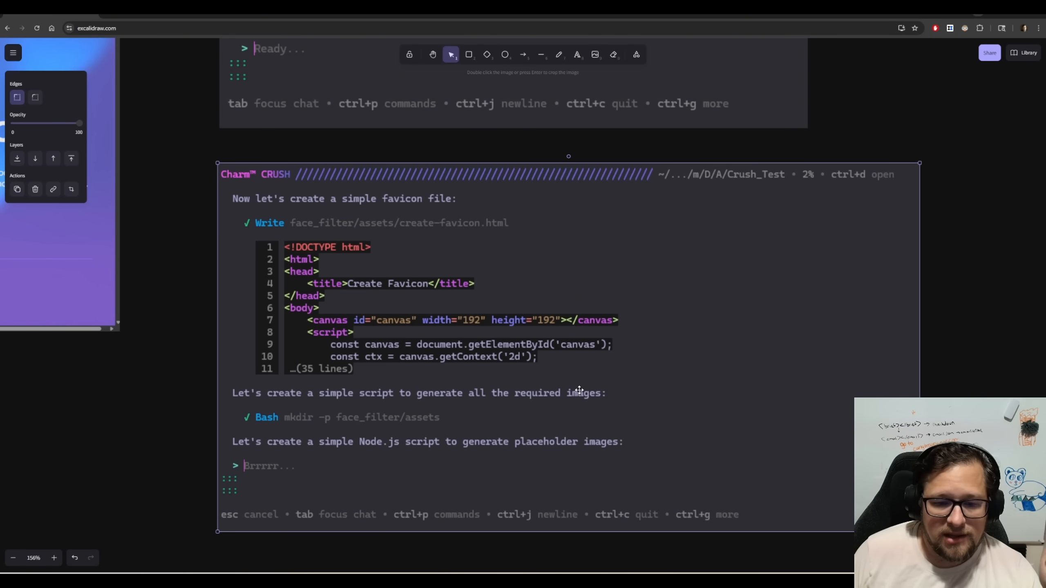
mouse_move(628, 387)
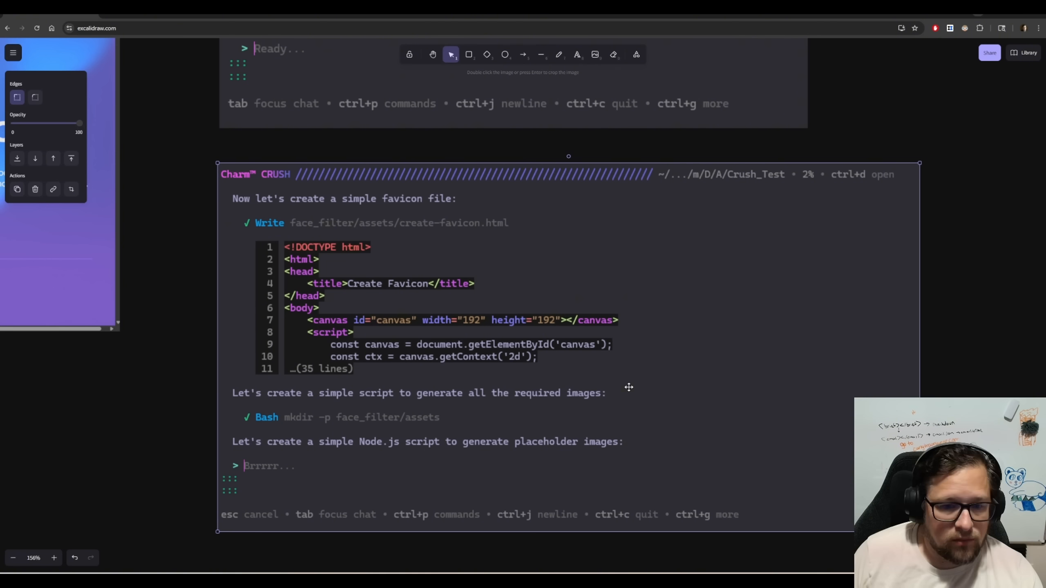
mouse_move(707, 407)
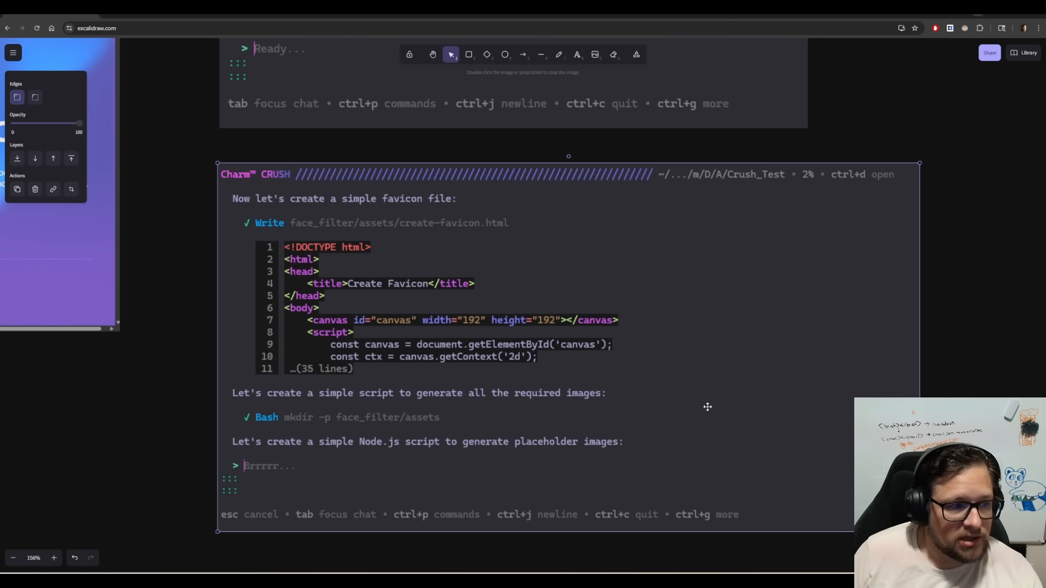
mouse_move(692, 398)
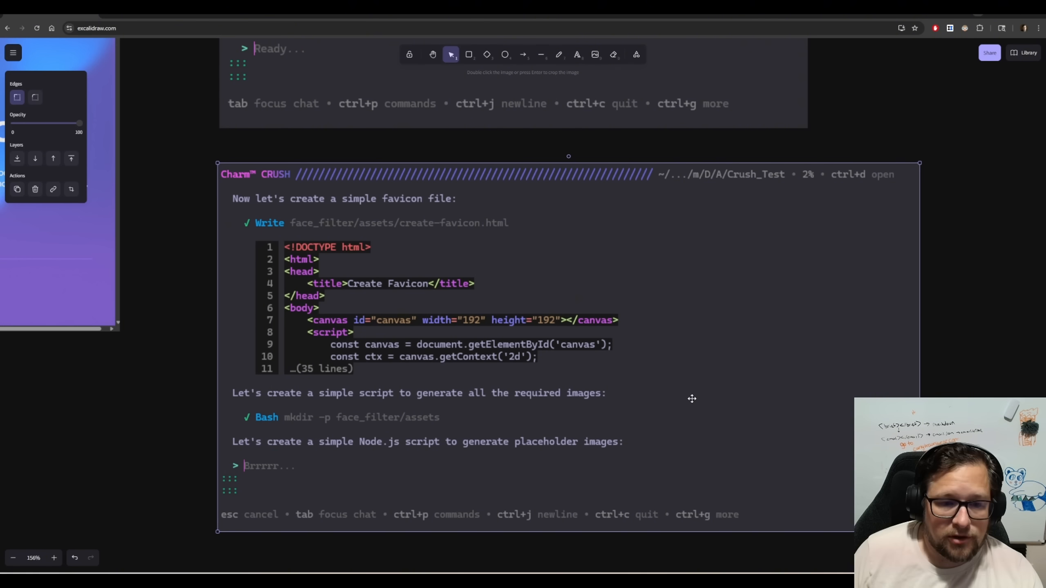
mouse_move(699, 391)
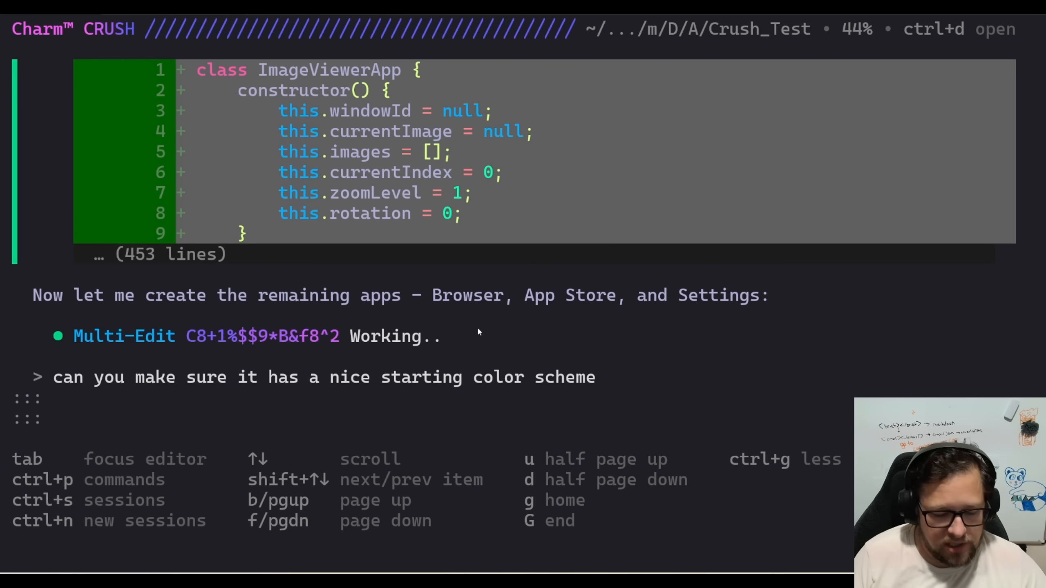
- Bring up the quit confirmation over the image viewer build session
key(ctrl+d)
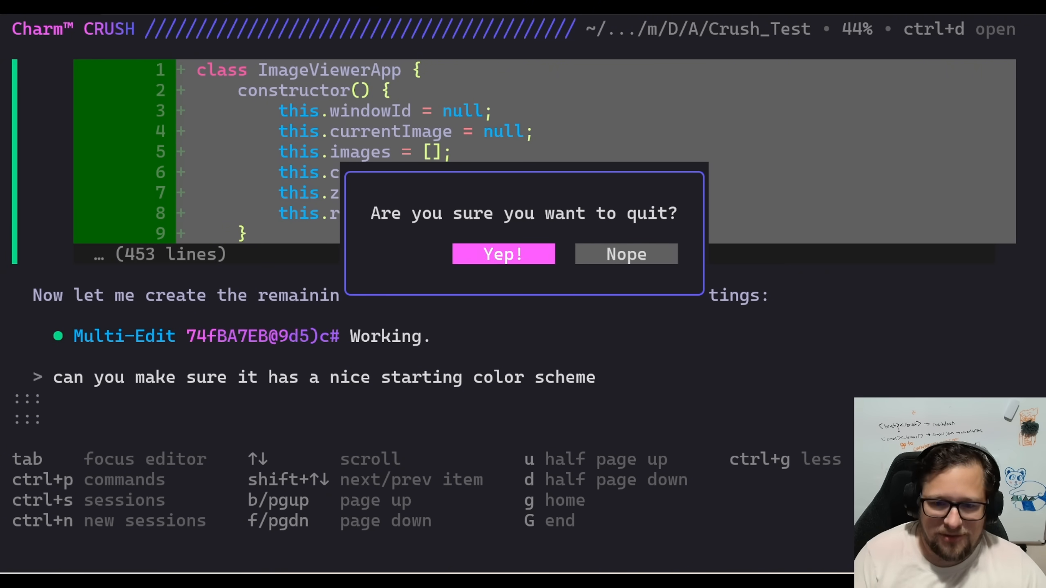
- Confirm quitting Crush and relaunch it with crush --yolo in the Crush_Test folder
click(503, 254)
text(crush --yol)
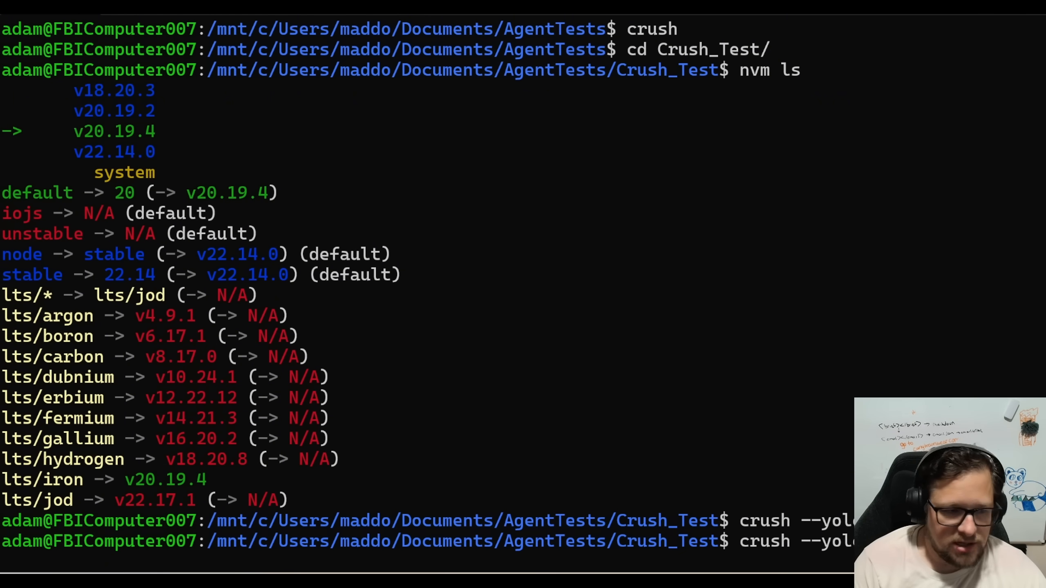
mouse_move(466, 125)
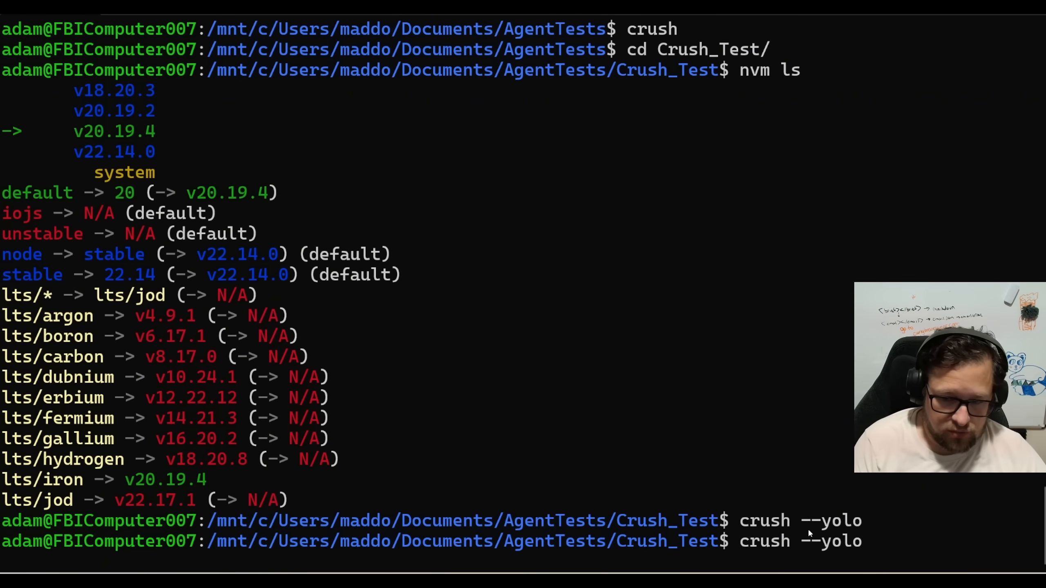
mouse_move(867, 541)
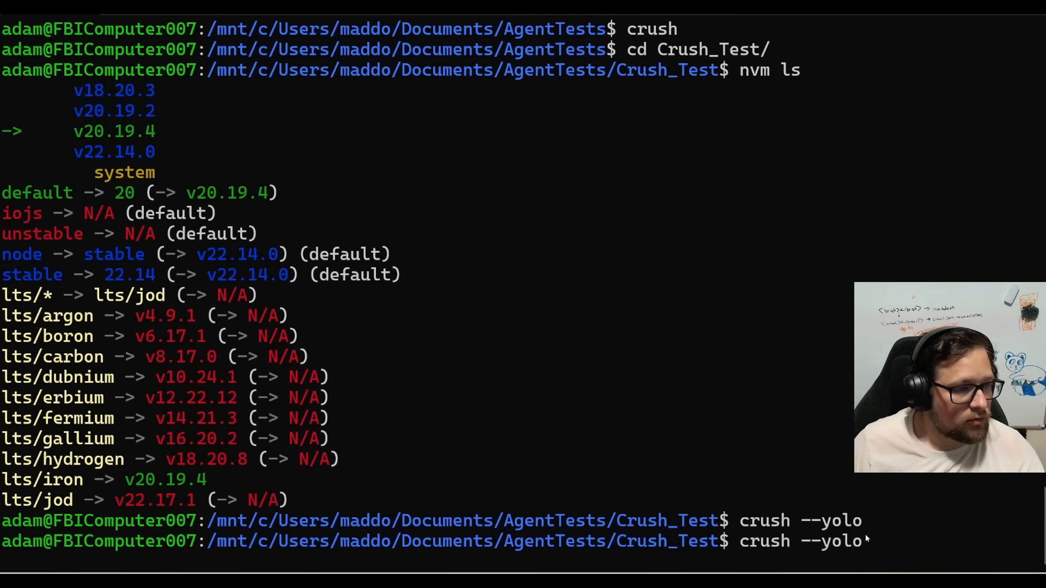
key(Return)
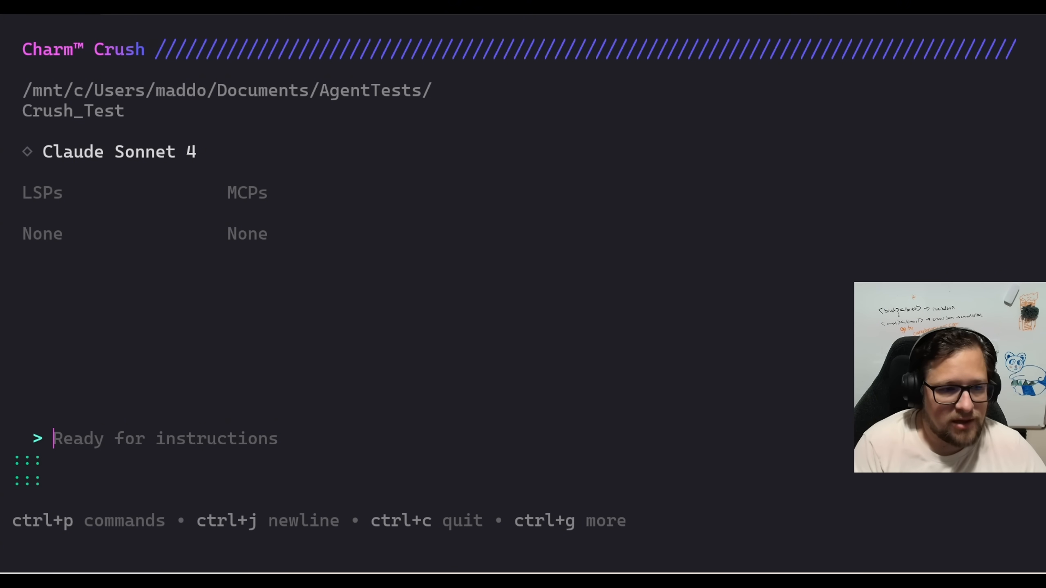
- Ask Crush to create a simple ecommerce store in a folder called ecommerce
text(in a folder)
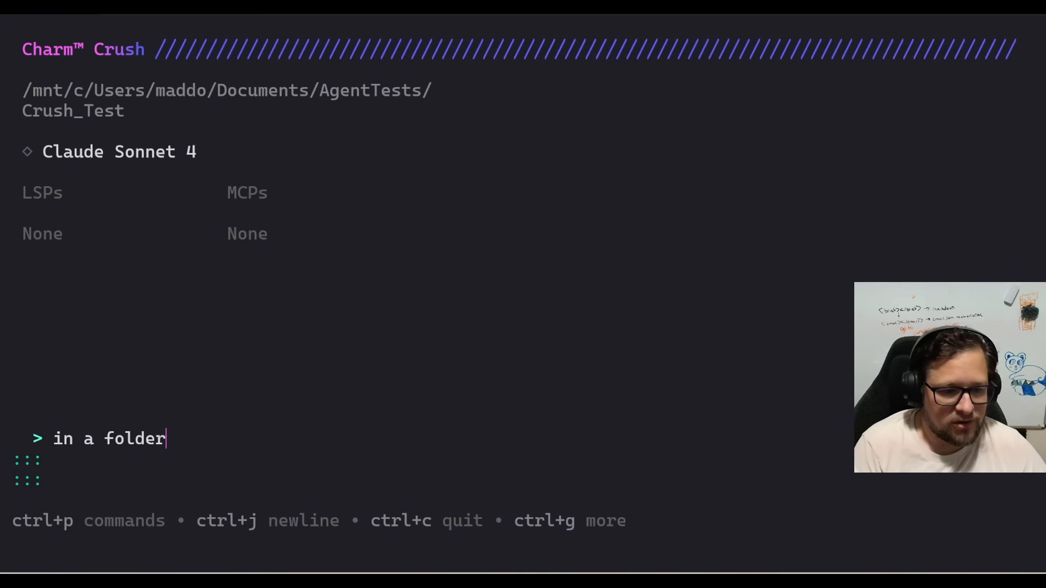
text(called ecommer)
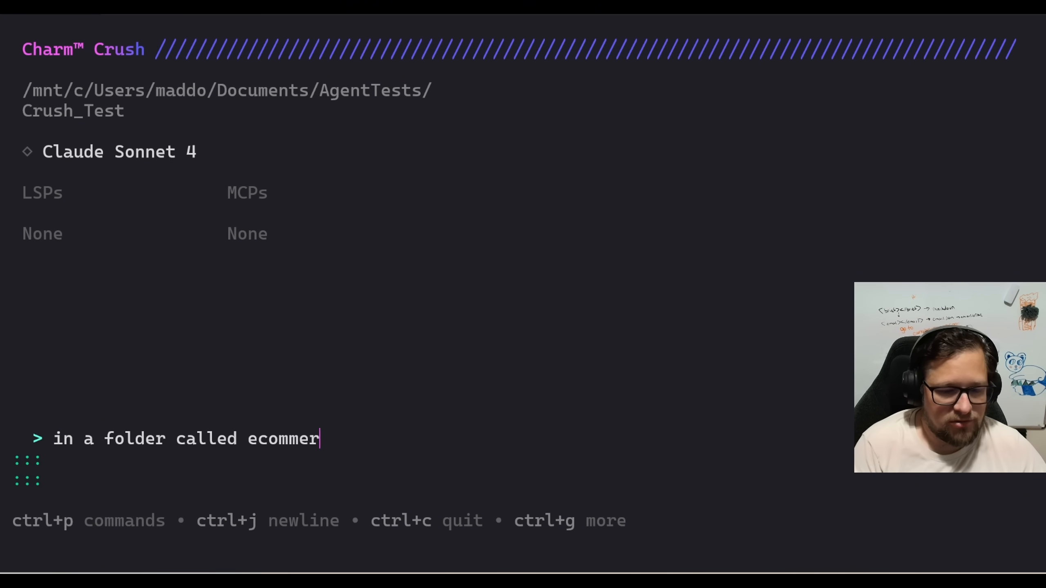
text(ce create me a)
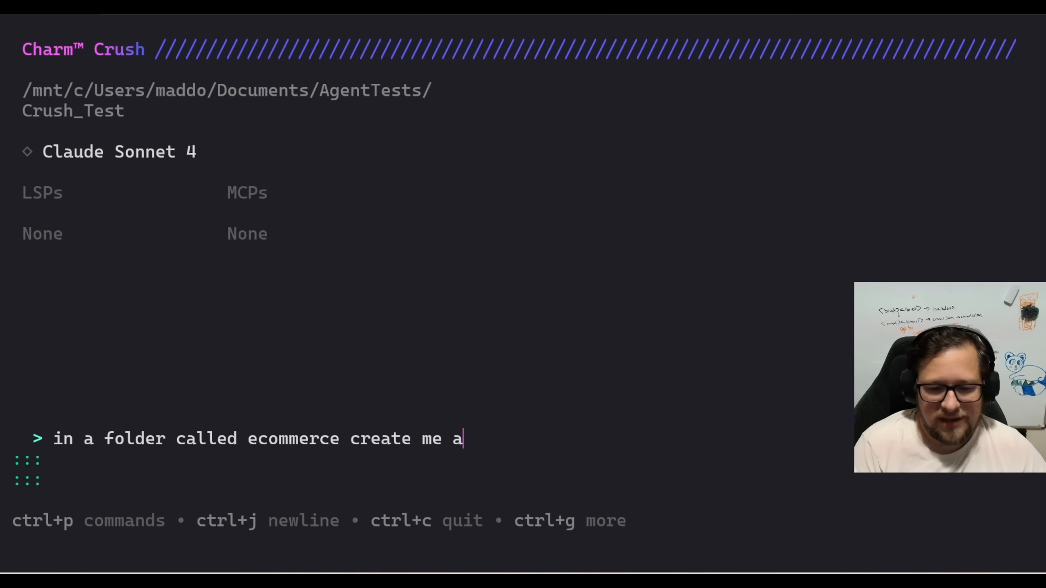
text(simple ecommerce)
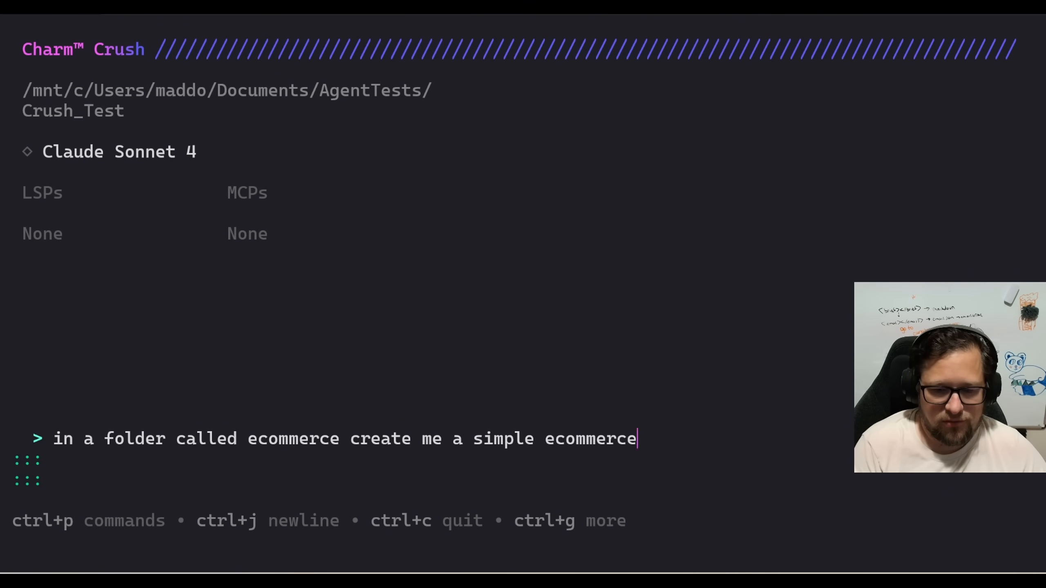
text(store that se)
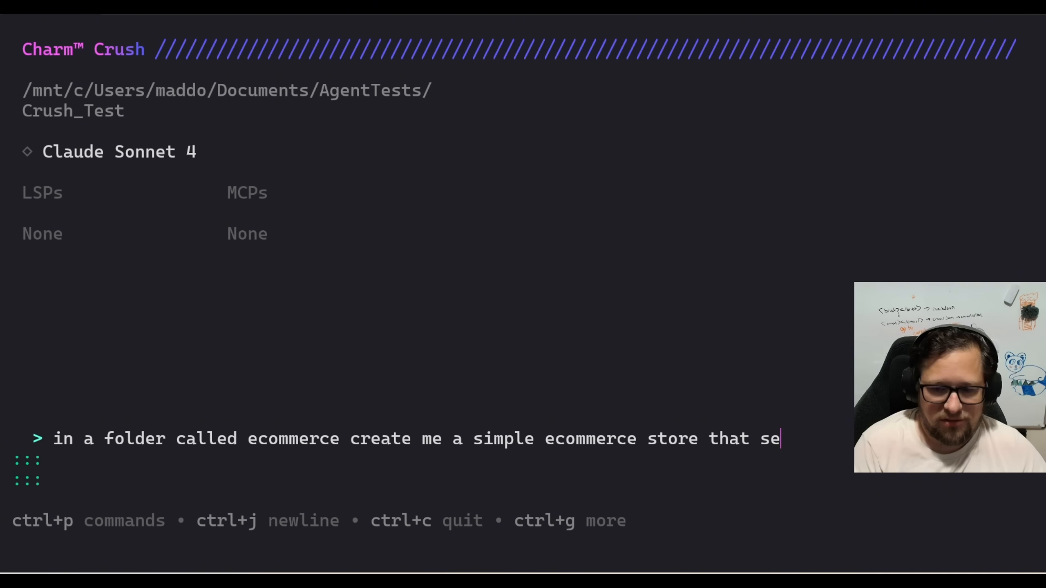
key(Return)
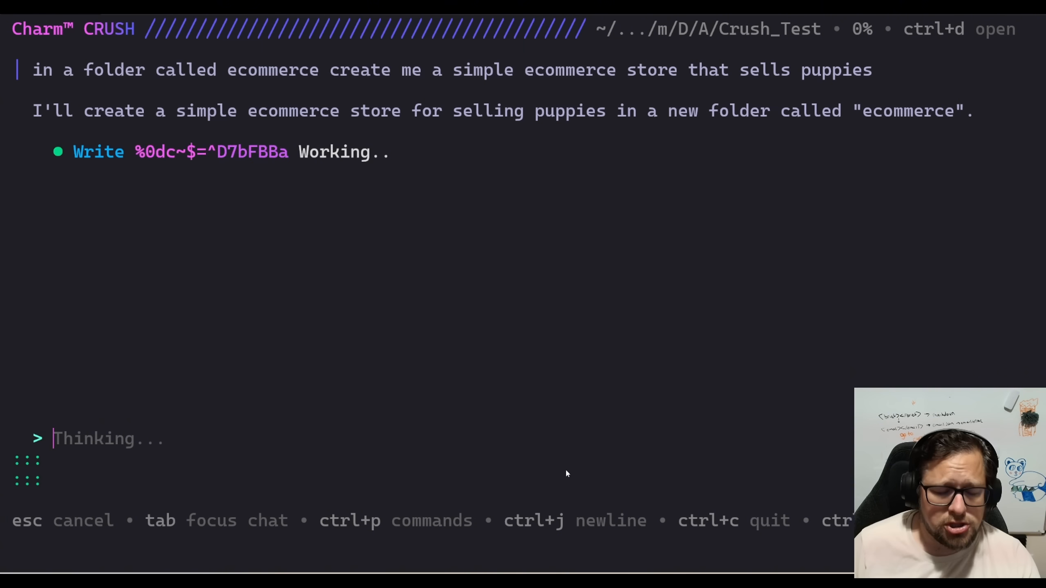
mouse_move(639, 499)
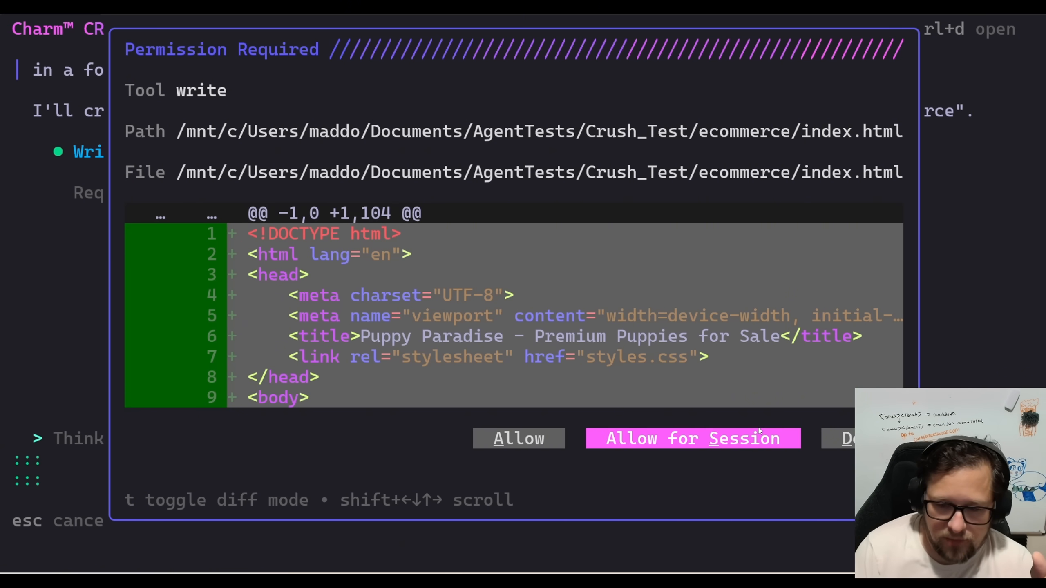
- Allow index.html writes for the session and approve the ecommerce/styles.css write
click(692, 438)
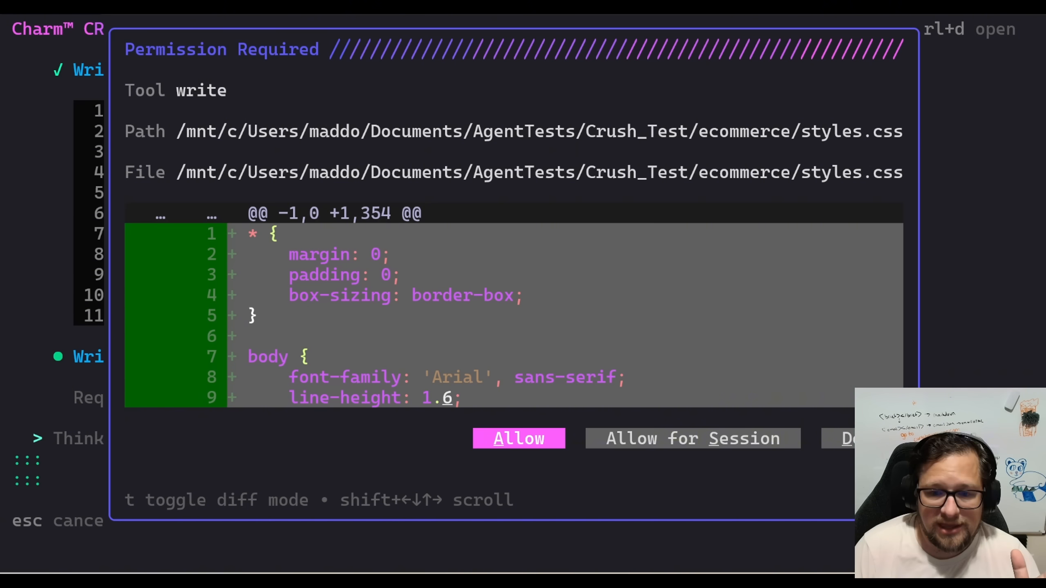
click(518, 438)
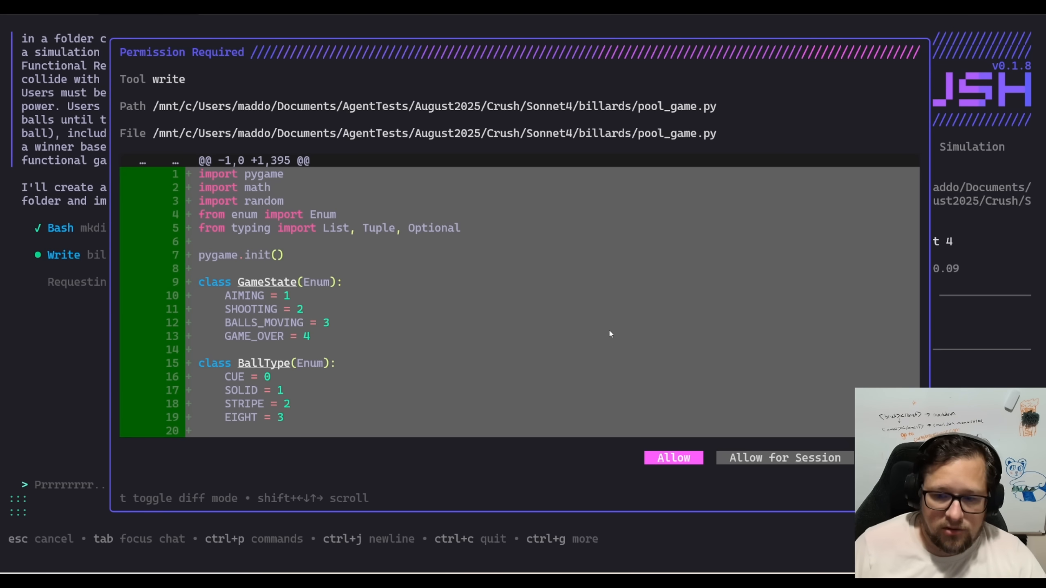
- Approve writing the 395-line billiards/pool_game.py pygame script
click(671, 458)
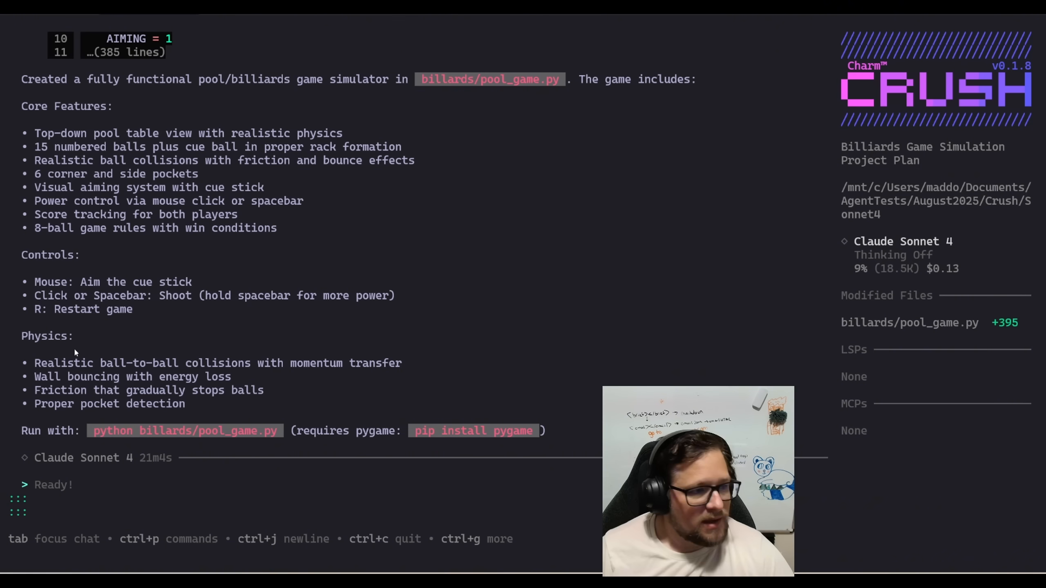
mouse_move(889, 238)
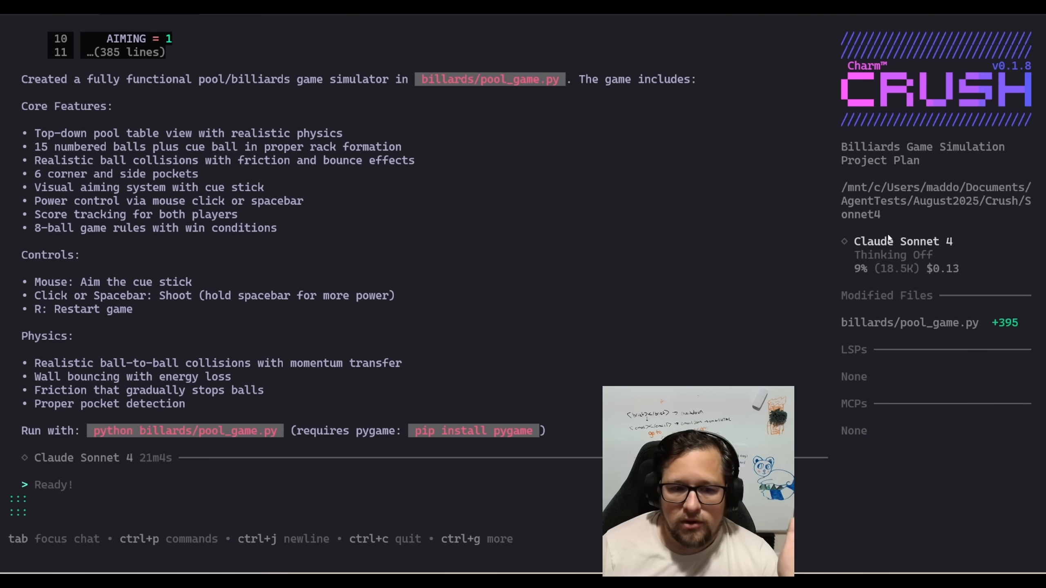
mouse_move(903, 327)
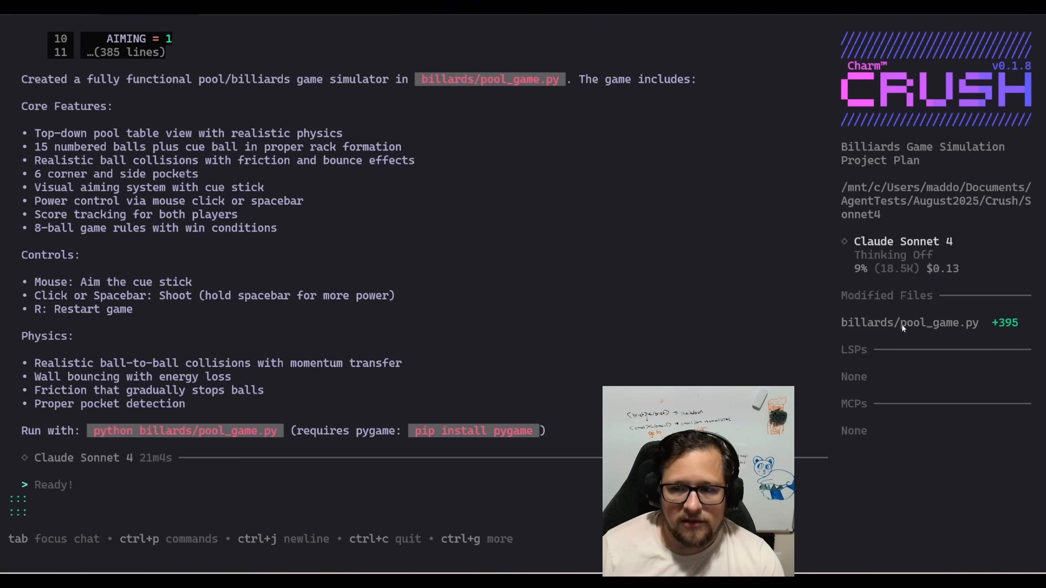
mouse_move(945, 317)
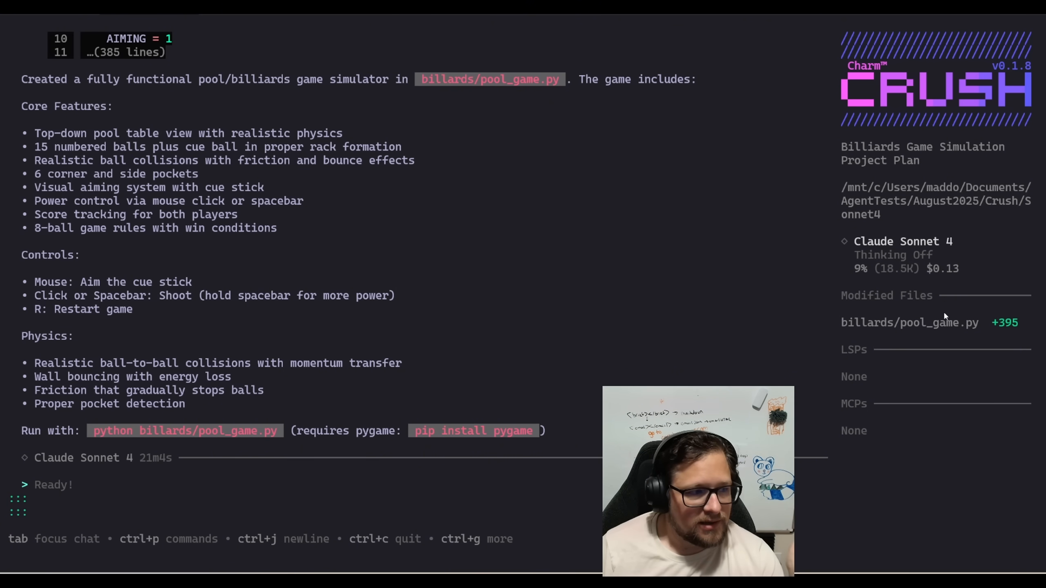
mouse_move(1009, 320)
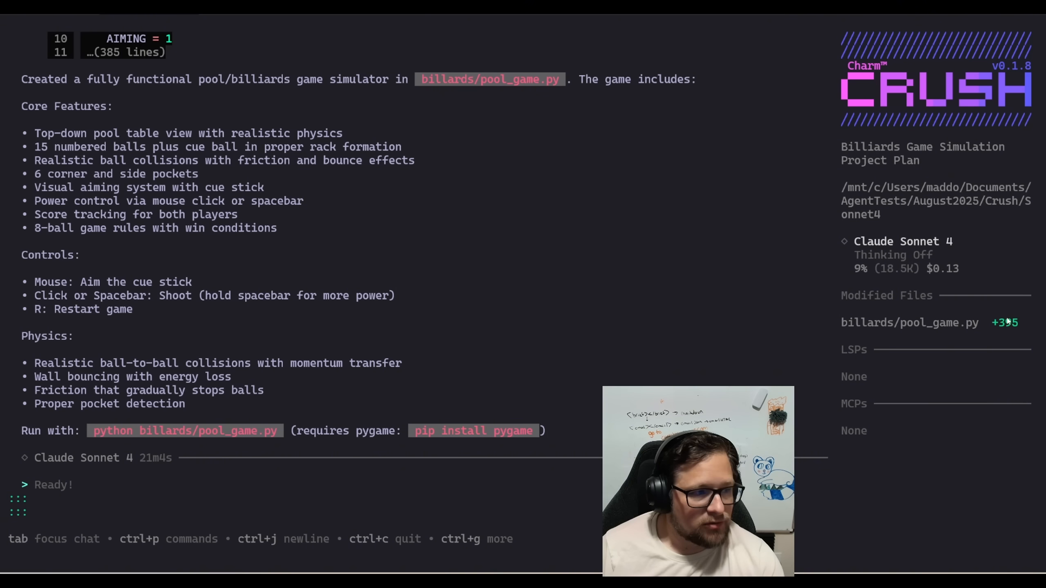
mouse_move(949, 294)
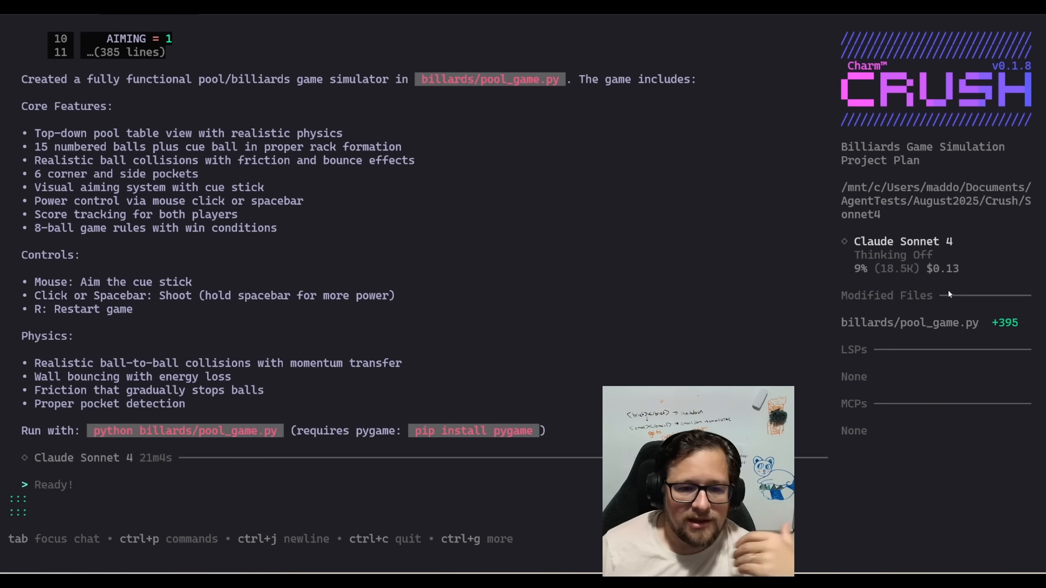
mouse_move(941, 204)
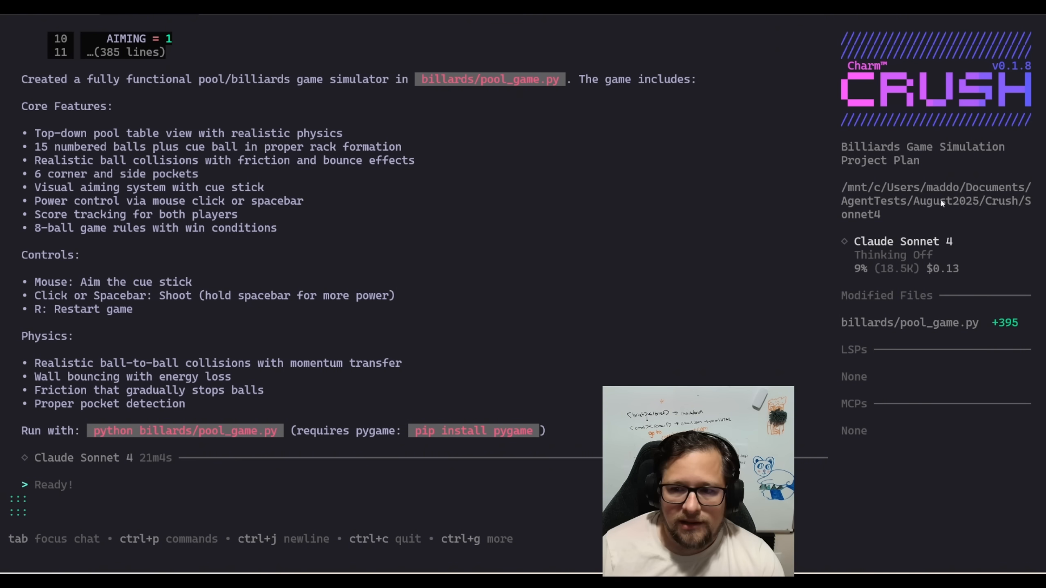
mouse_move(762, 253)
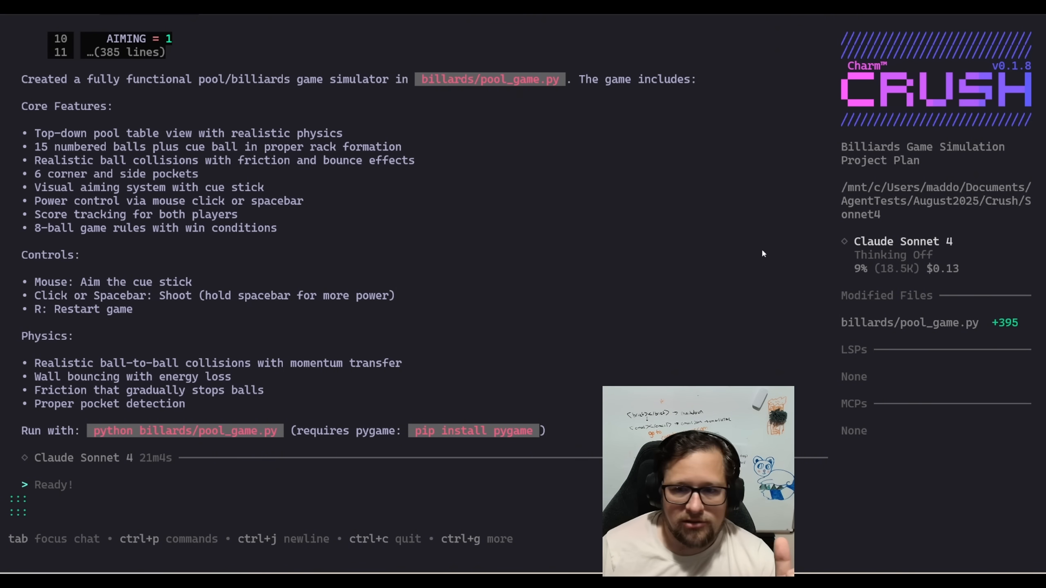
mouse_move(642, 260)
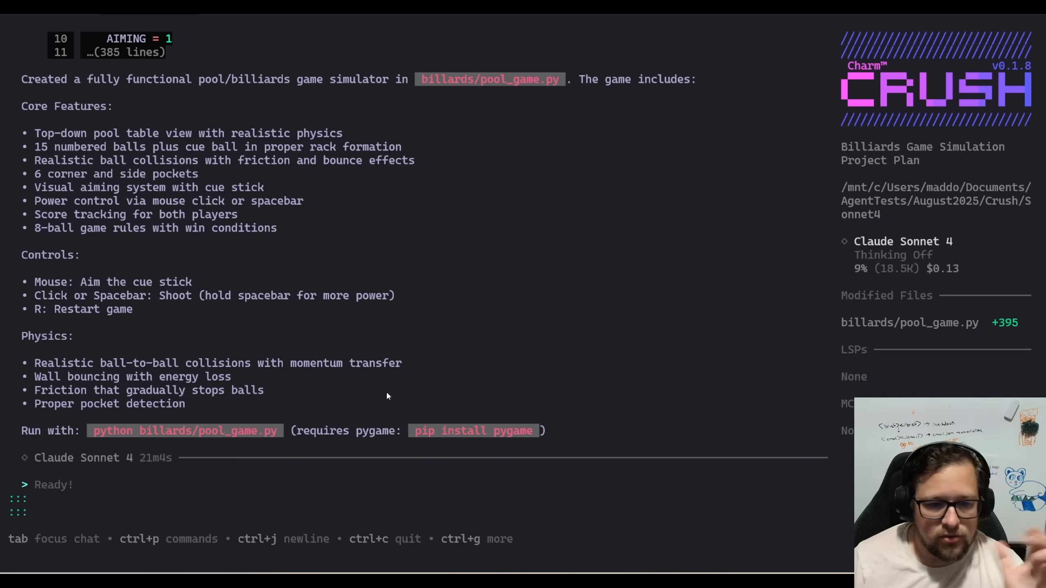
mouse_move(540, 383)
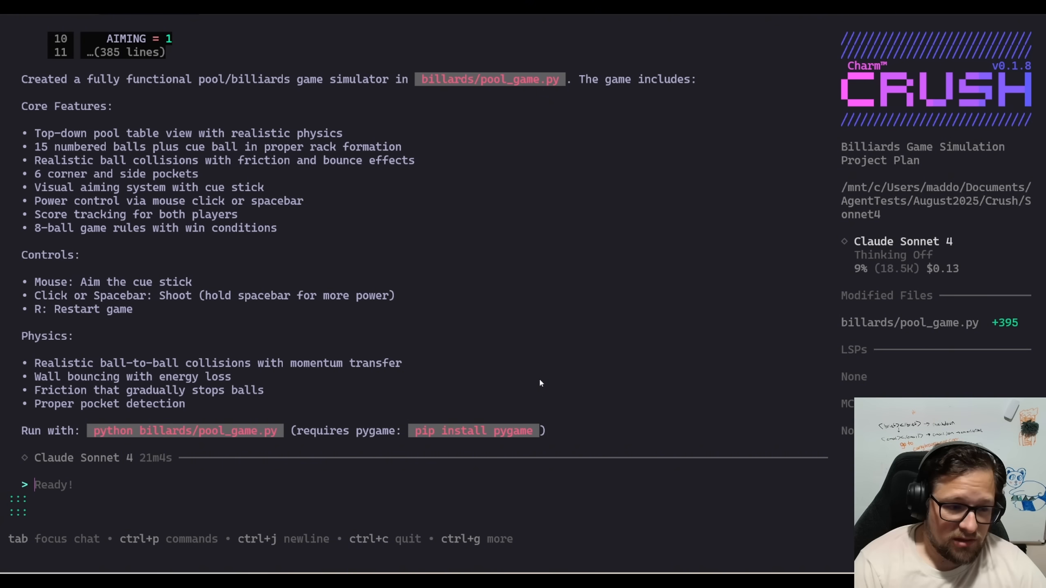
text(@)
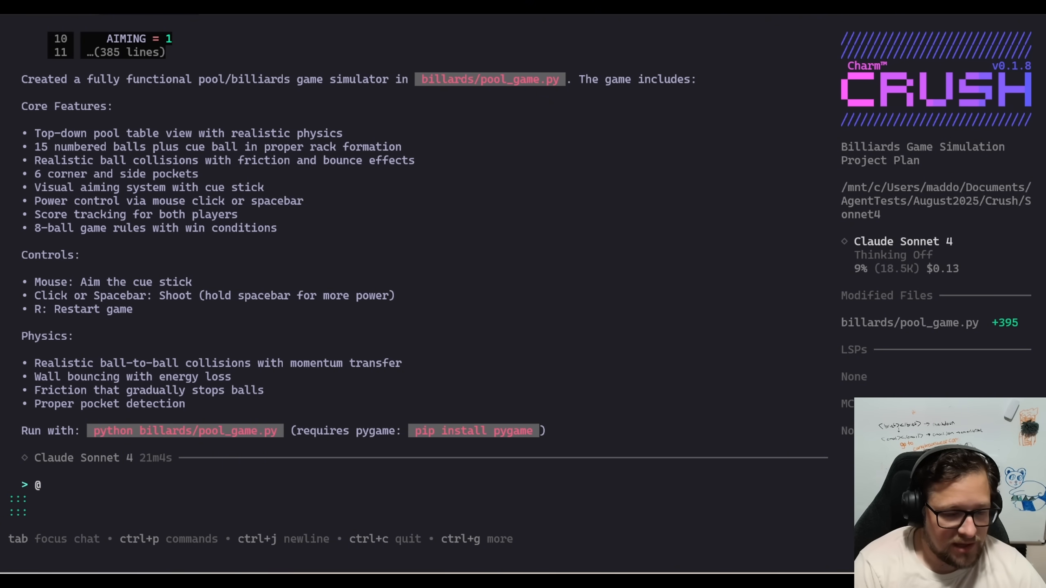
text(/)
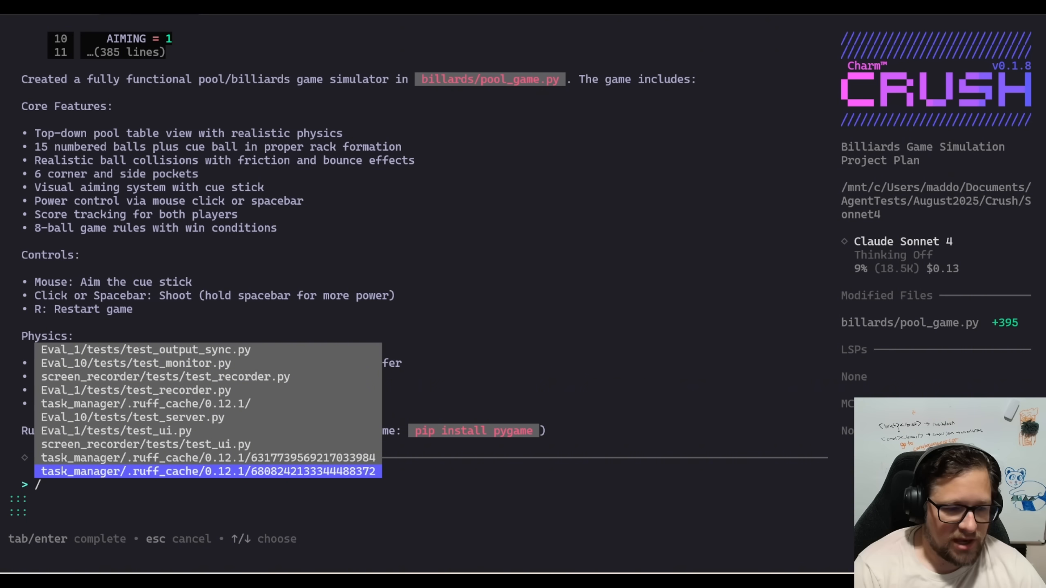
text(q)
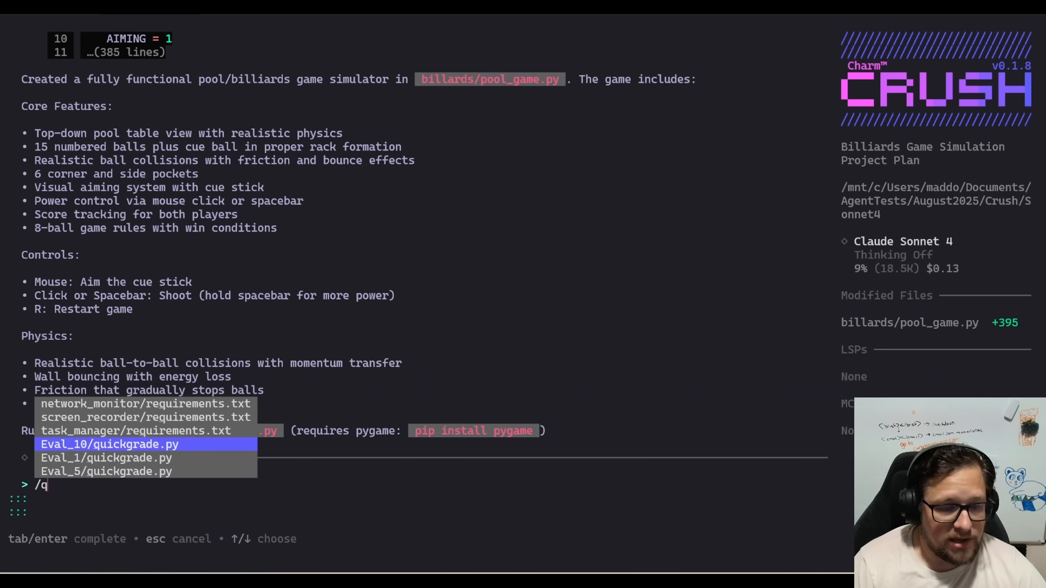
key(backspace)
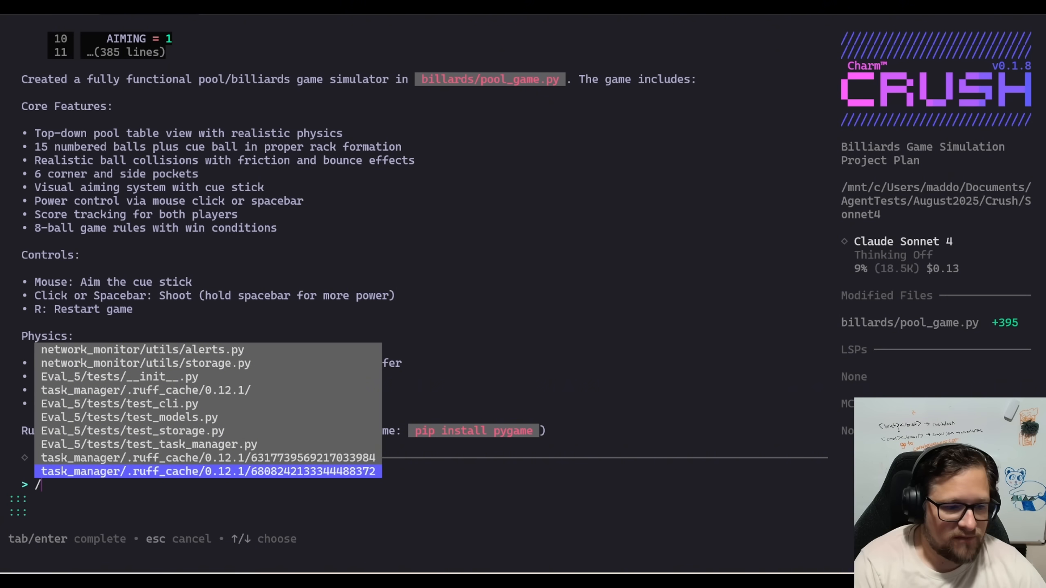
text(t)
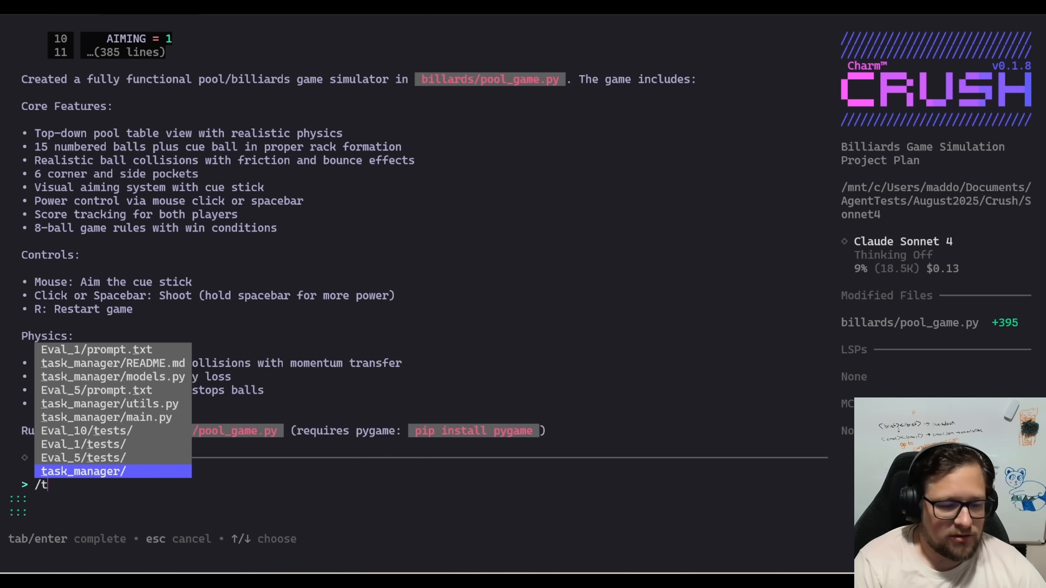
key(Escape)
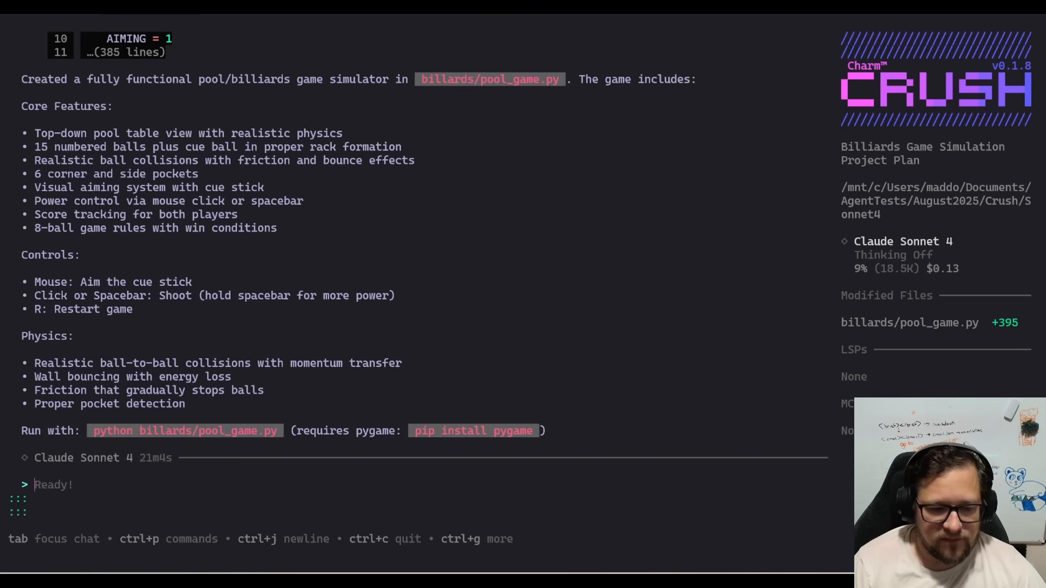
key(ctrl+p)
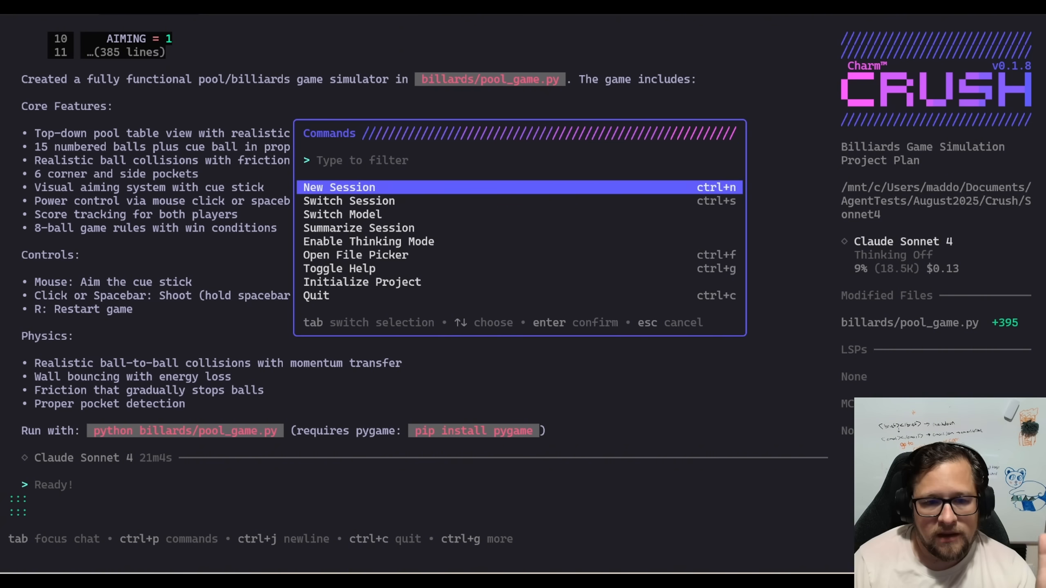
- Choose Switch Model from the Commands palette to list Anthropic and OpenAI models
key(Down)
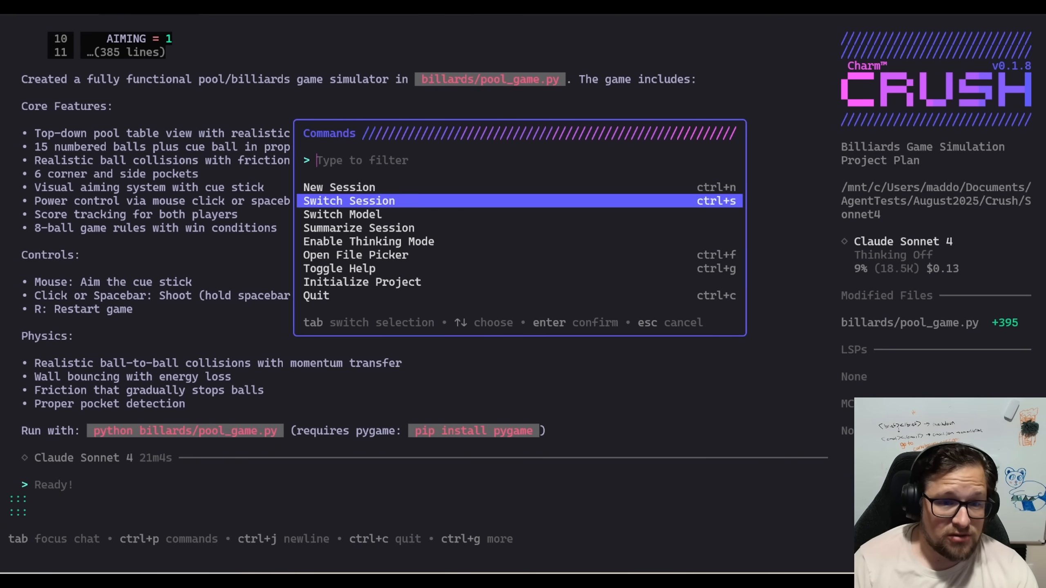
click(347, 200)
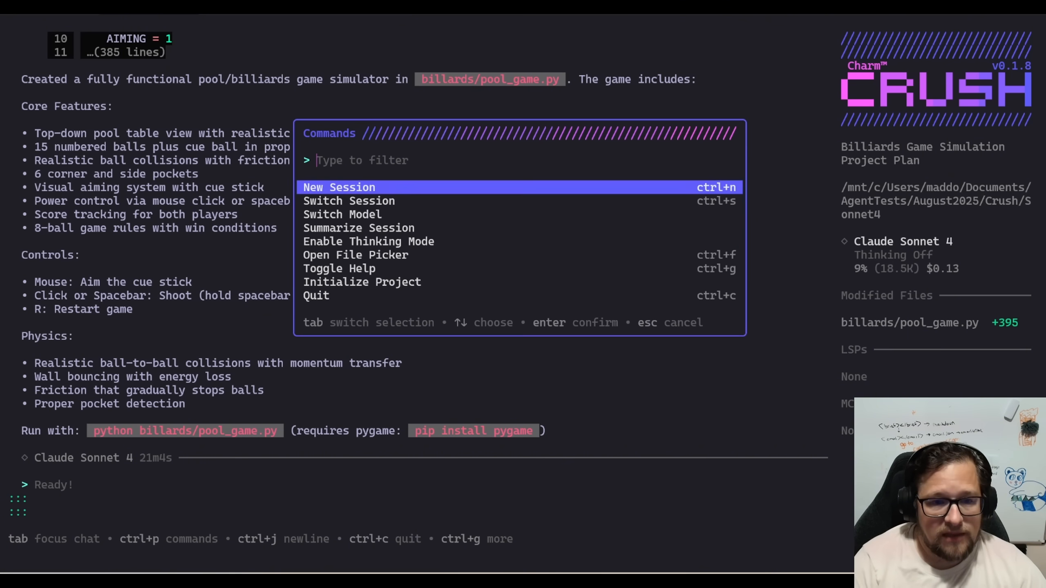
key(Down)
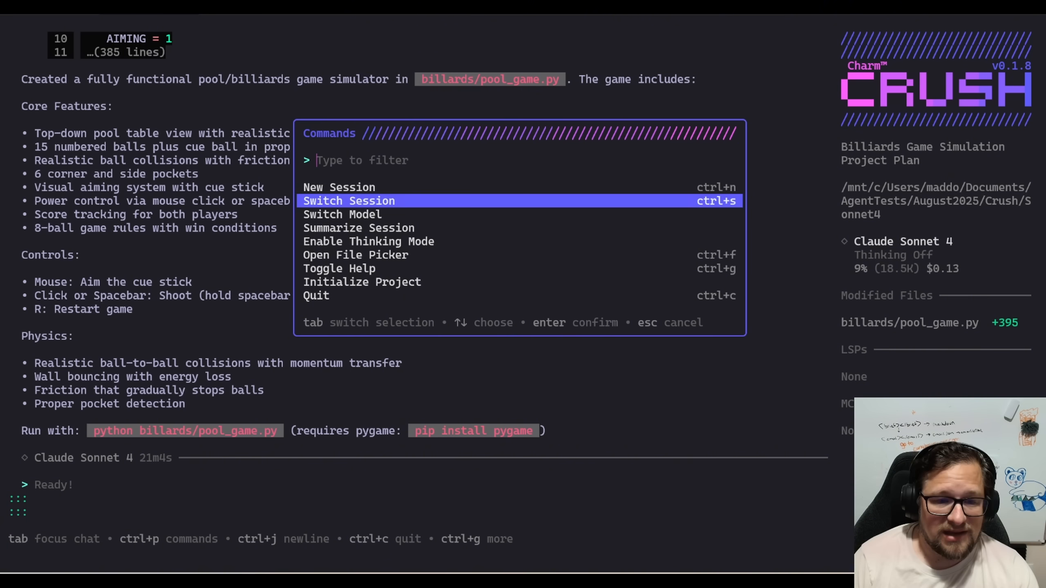
key(Down)
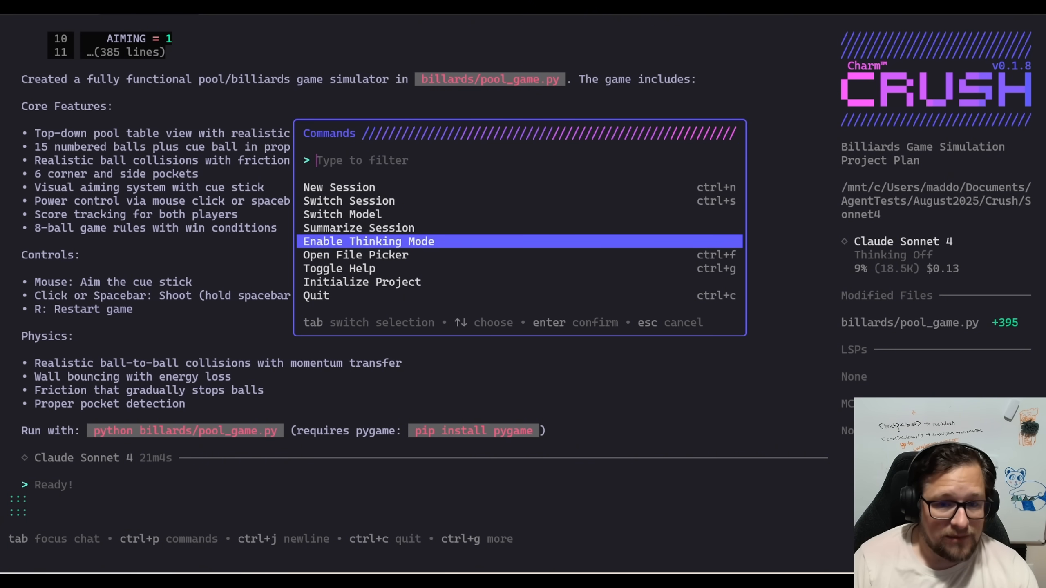
key(Down)
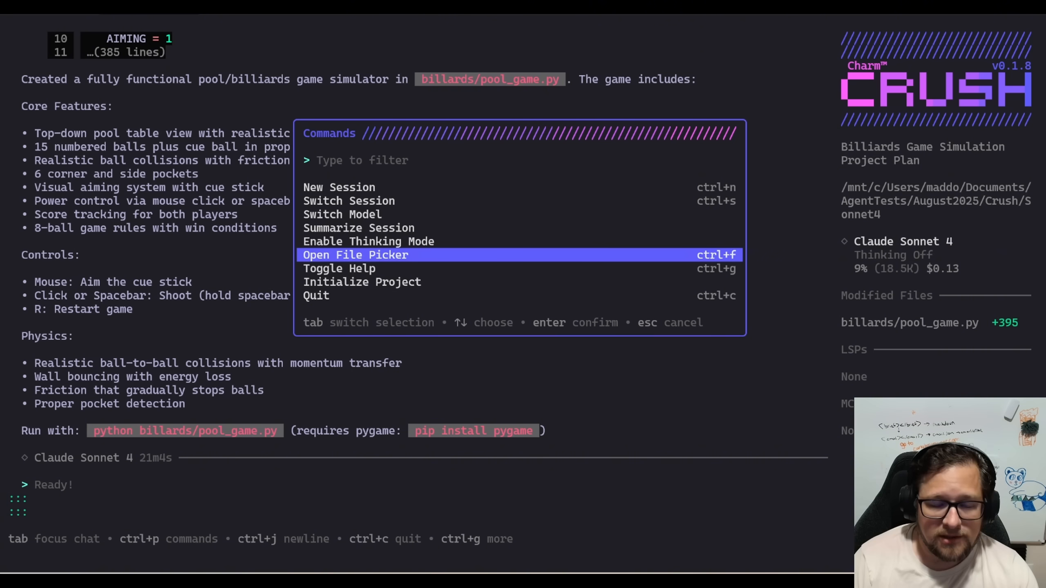
click(342, 214)
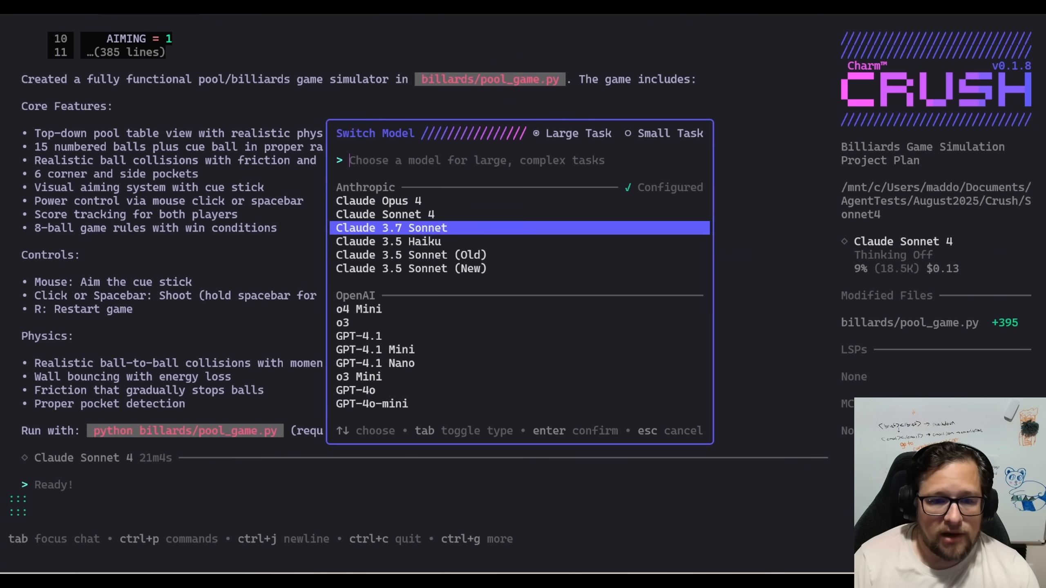
- Filter the model list with qwen3, then cancel and stay on Claude Sonnet 4
key(Down)
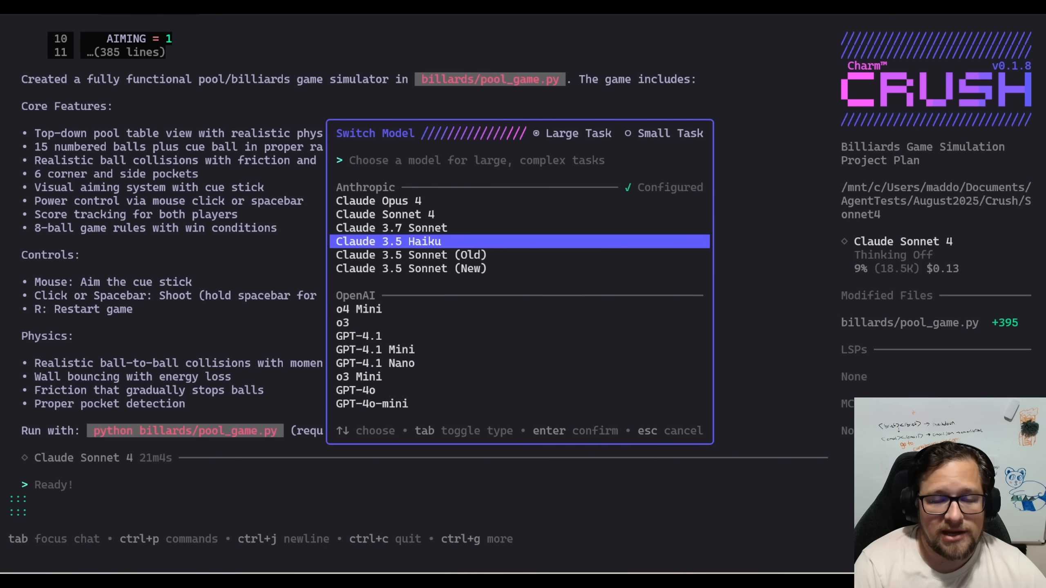
text(qwen)
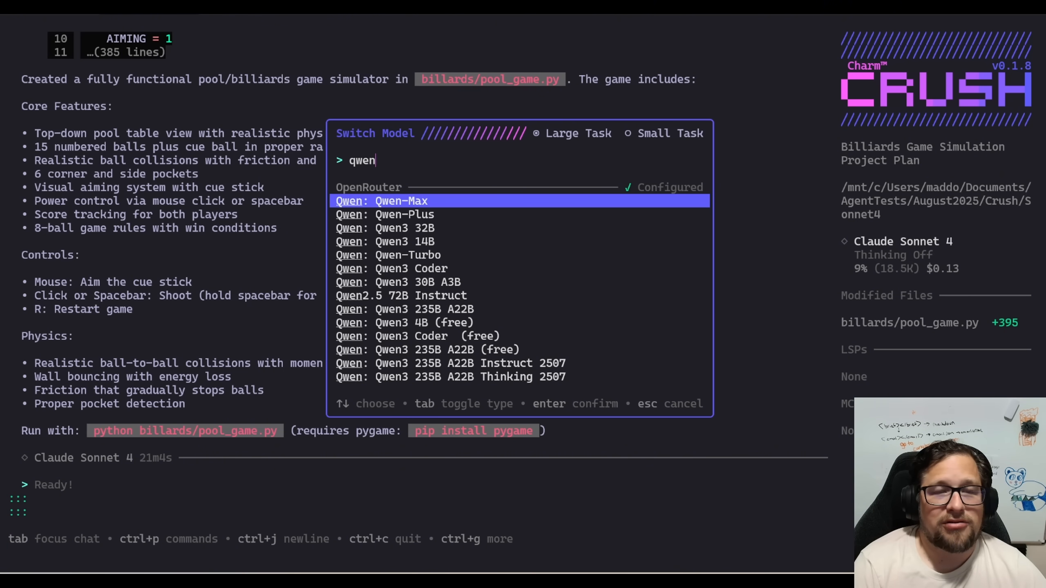
text(3)
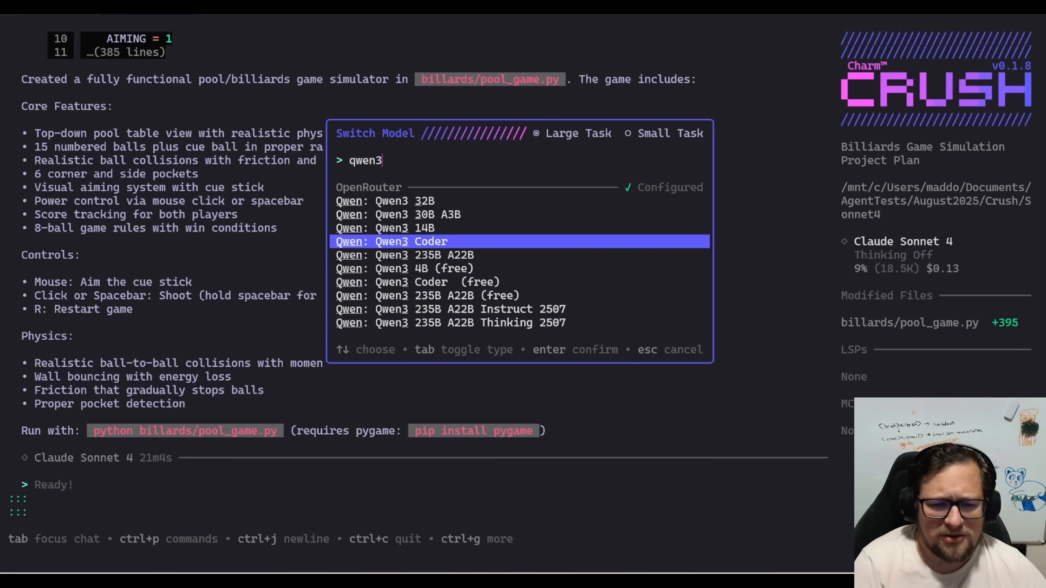
key(escape)
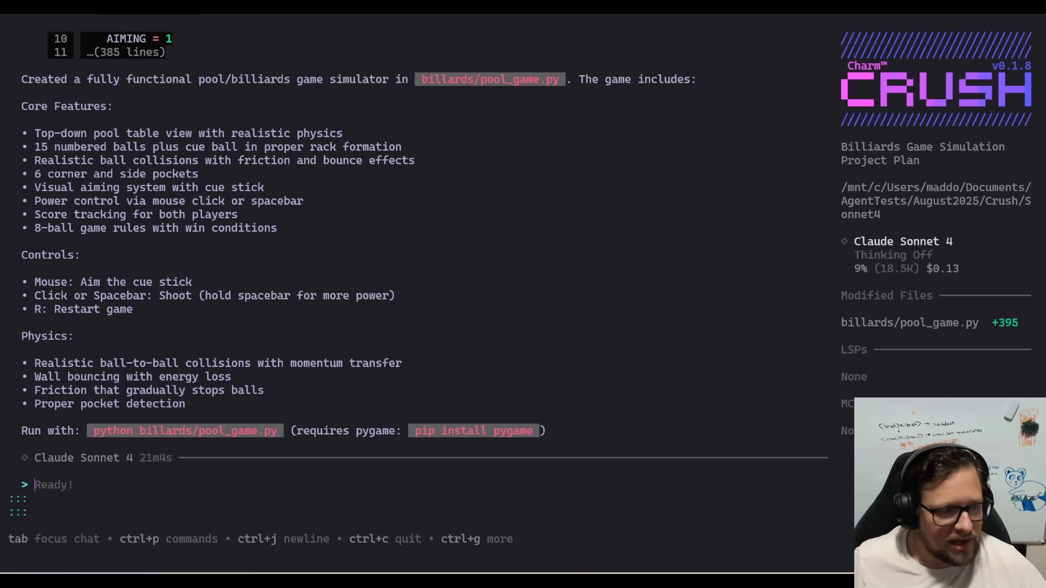
mouse_move(158, 462)
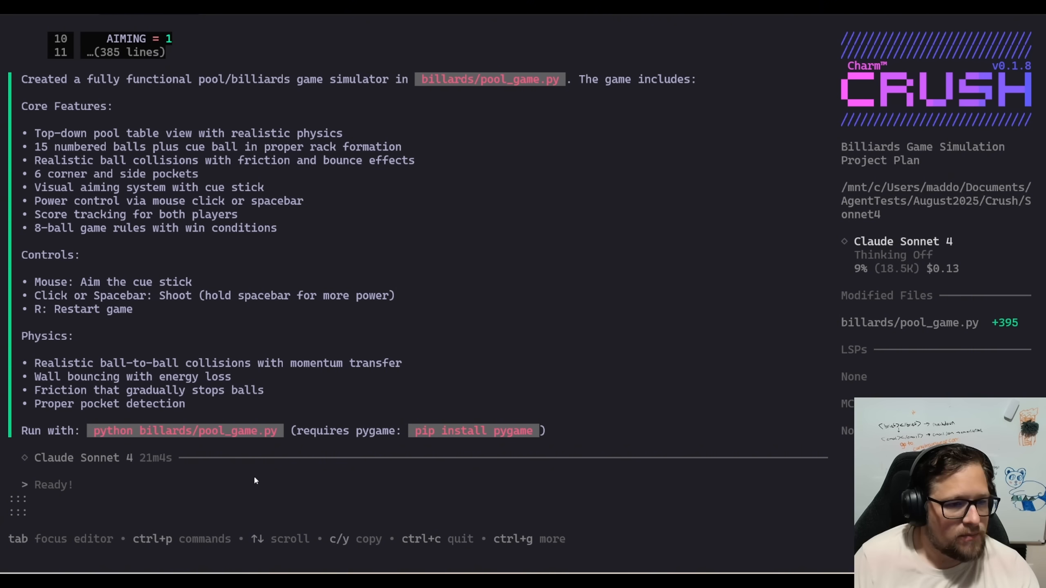
mouse_move(191, 369)
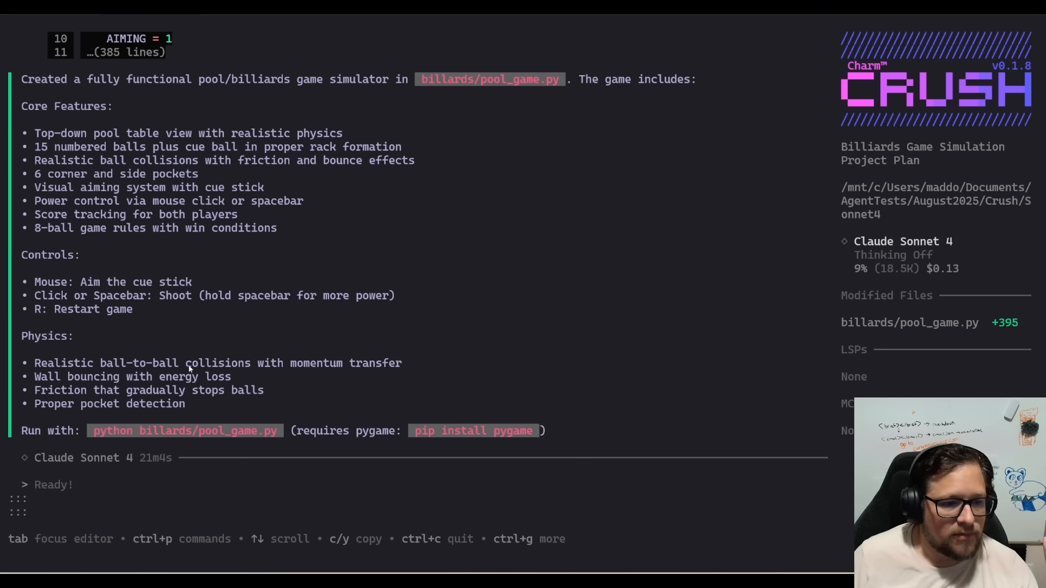
scroll(up, 3)
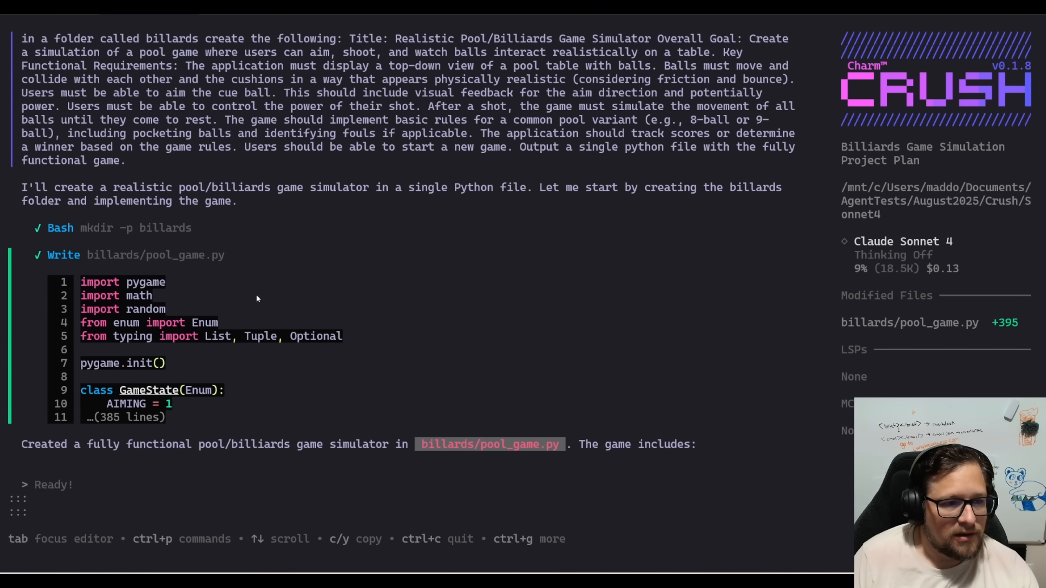
scroll(down, 3)
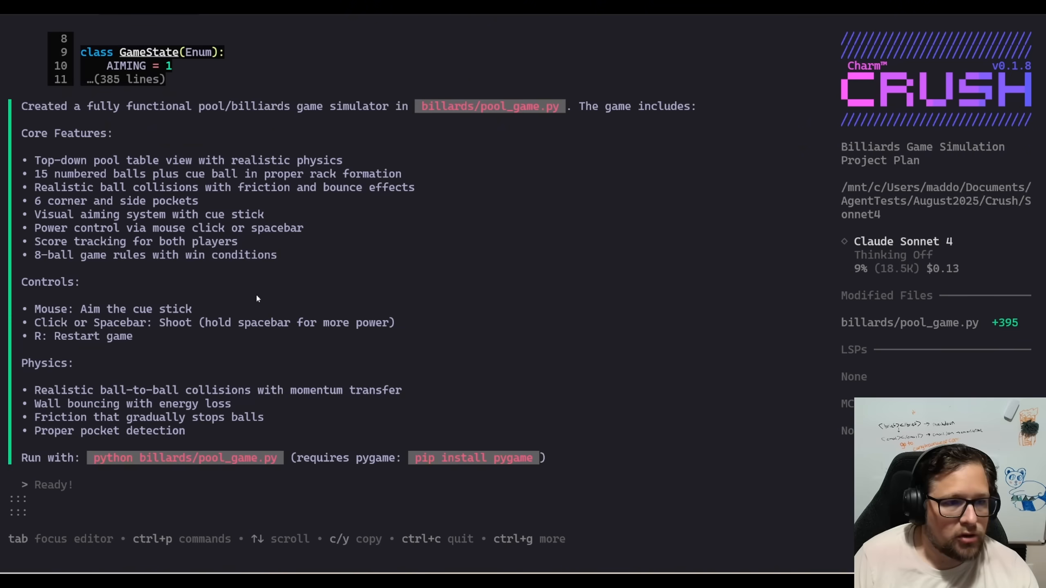
scroll(up, 3)
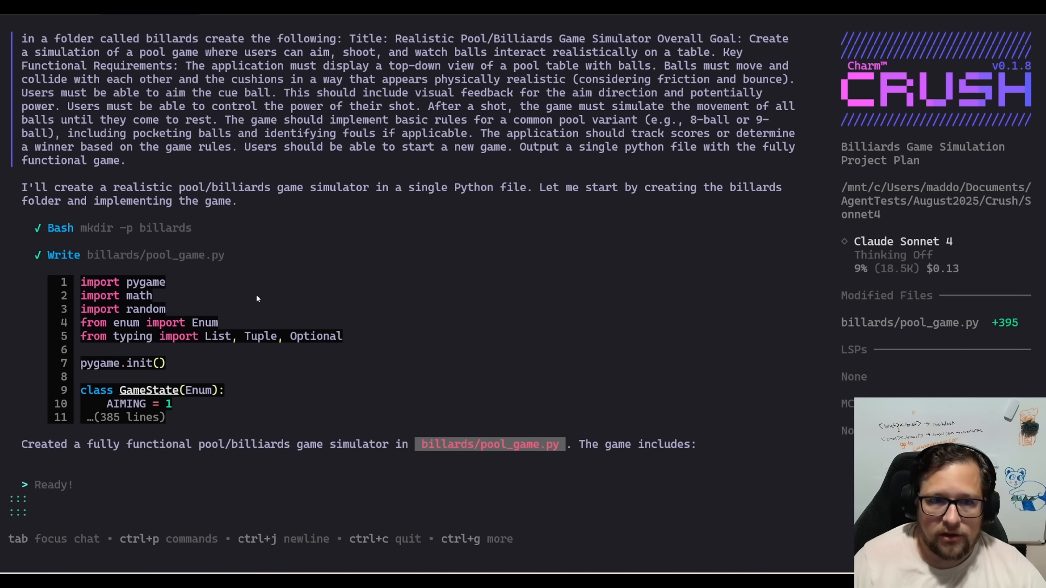
mouse_move(324, 278)
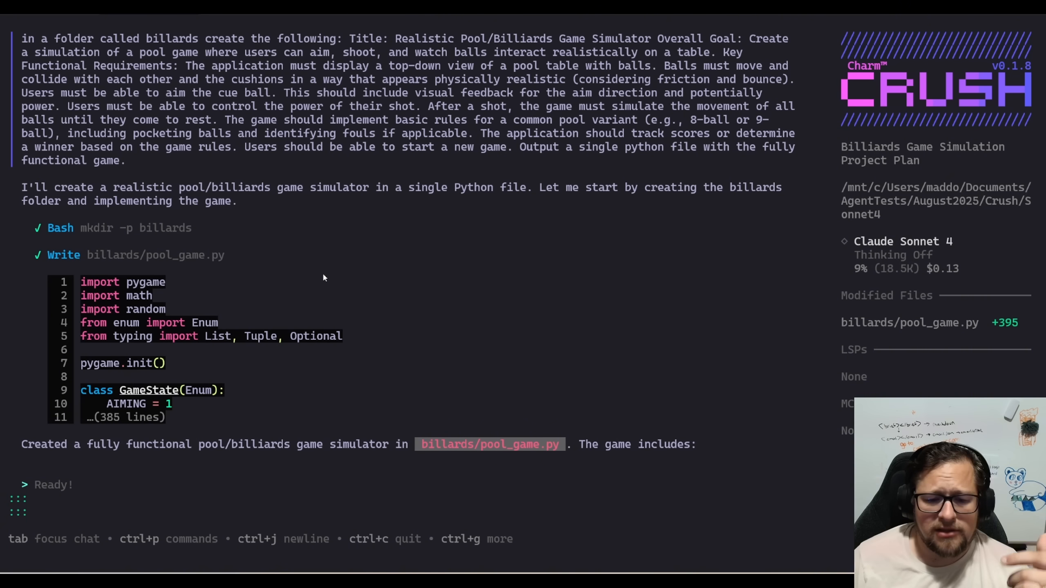
mouse_move(314, 278)
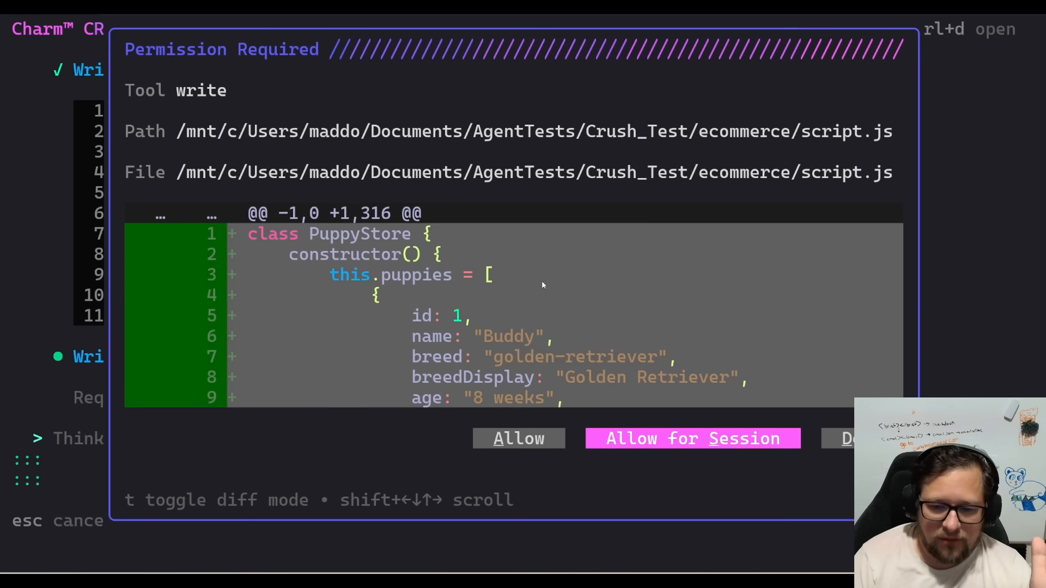
- Allow the puppy store's script.js and README.md writes for the session
click(692, 438)
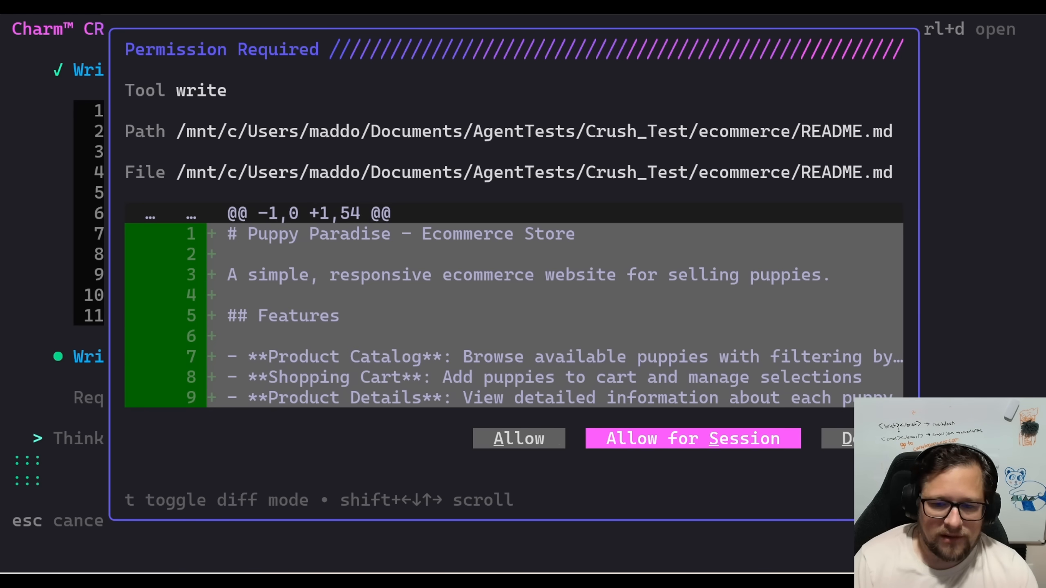
click(692, 438)
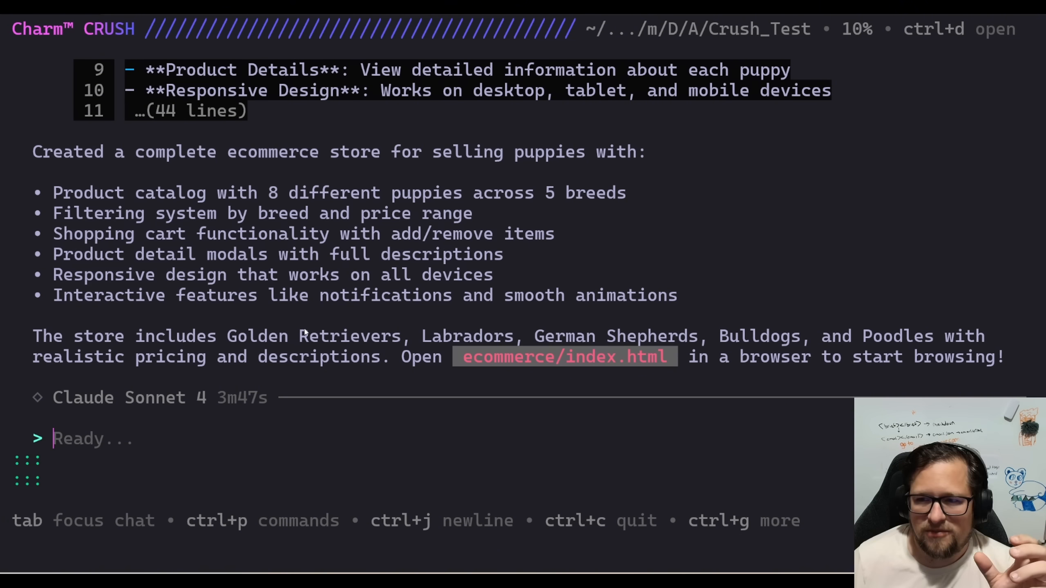
mouse_move(534, 398)
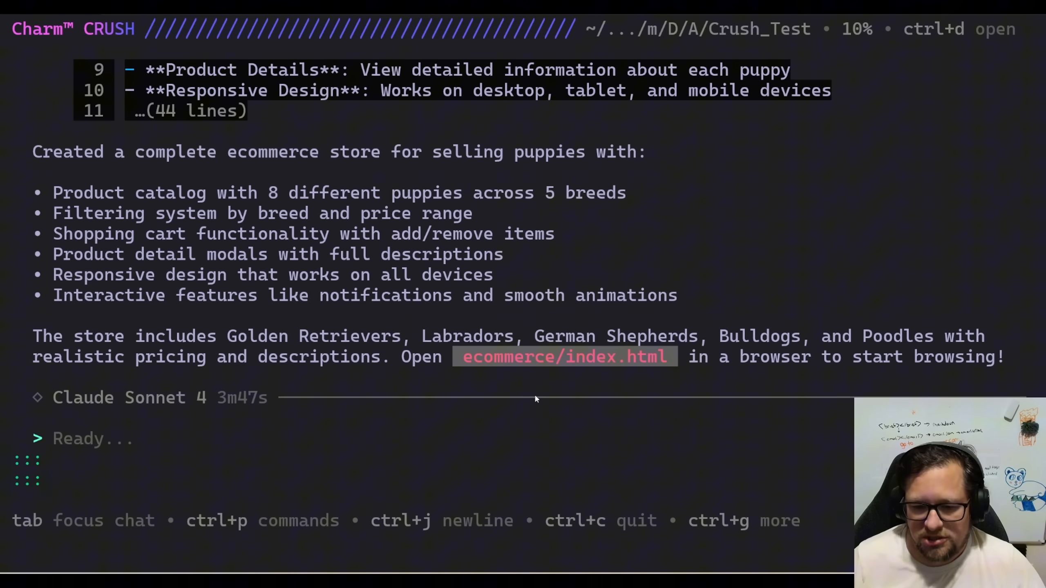
key(ctrl+d)
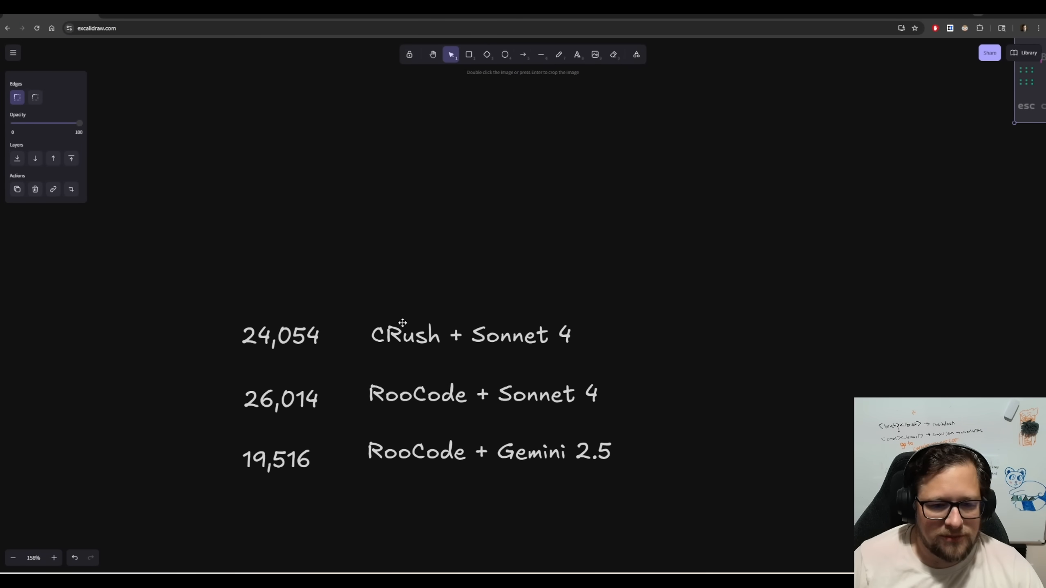
- Correct the CRush + Sonnet 4 label to Crush beside its 24,054 score
click(407, 335)
text(r)
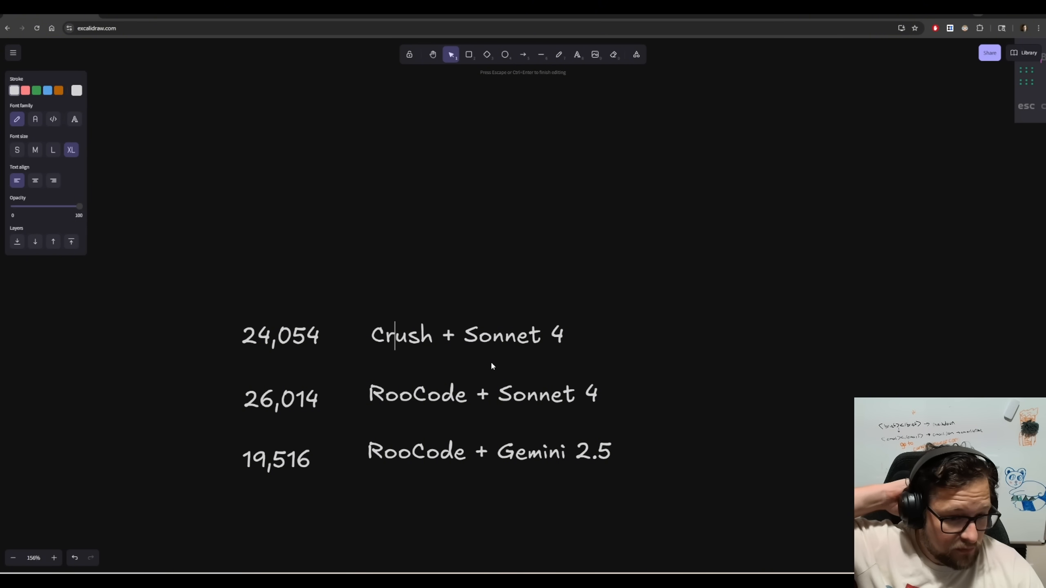
click(482, 394)
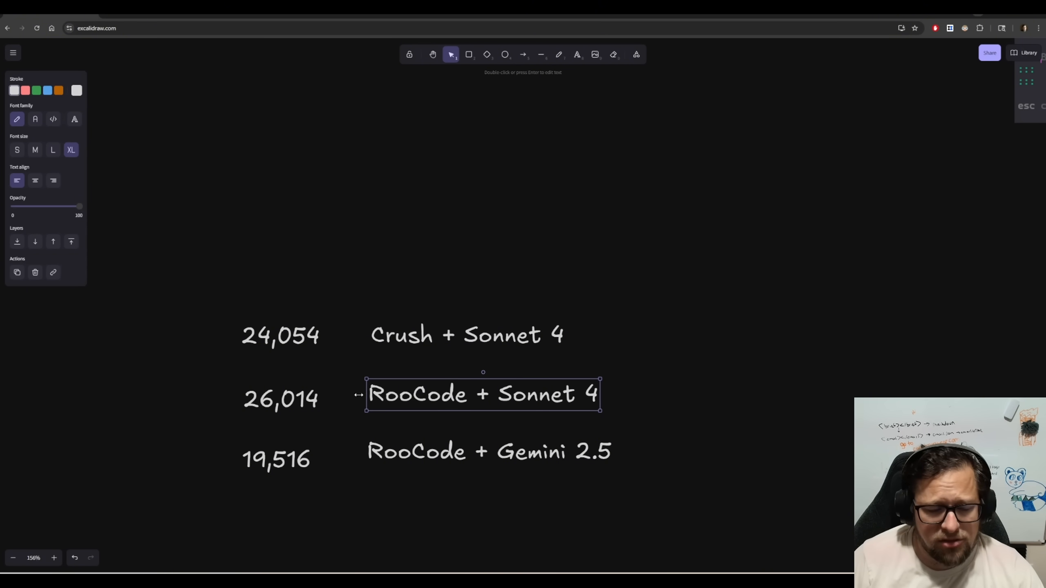
click(281, 399)
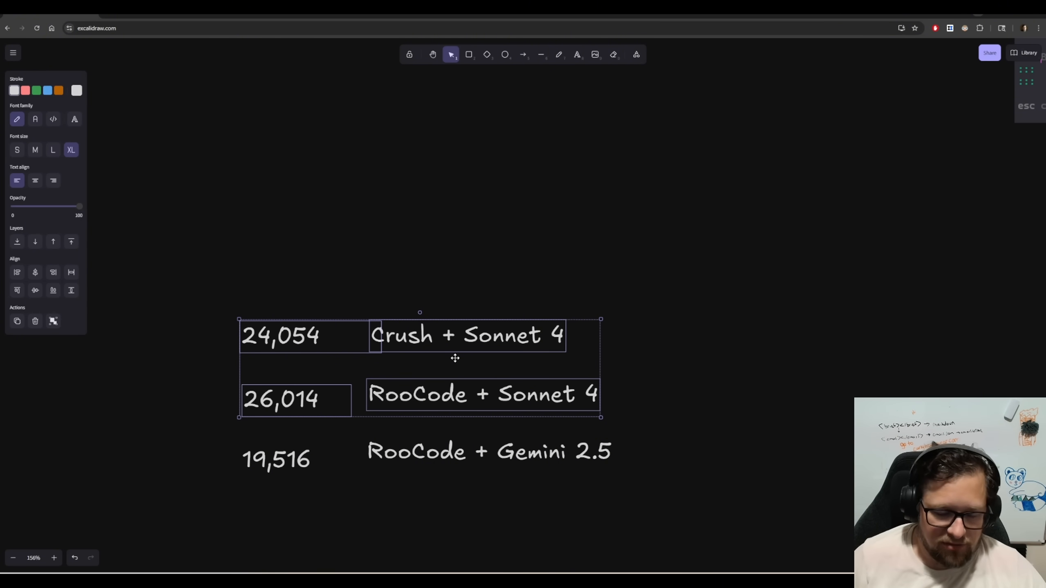
mouse_move(493, 512)
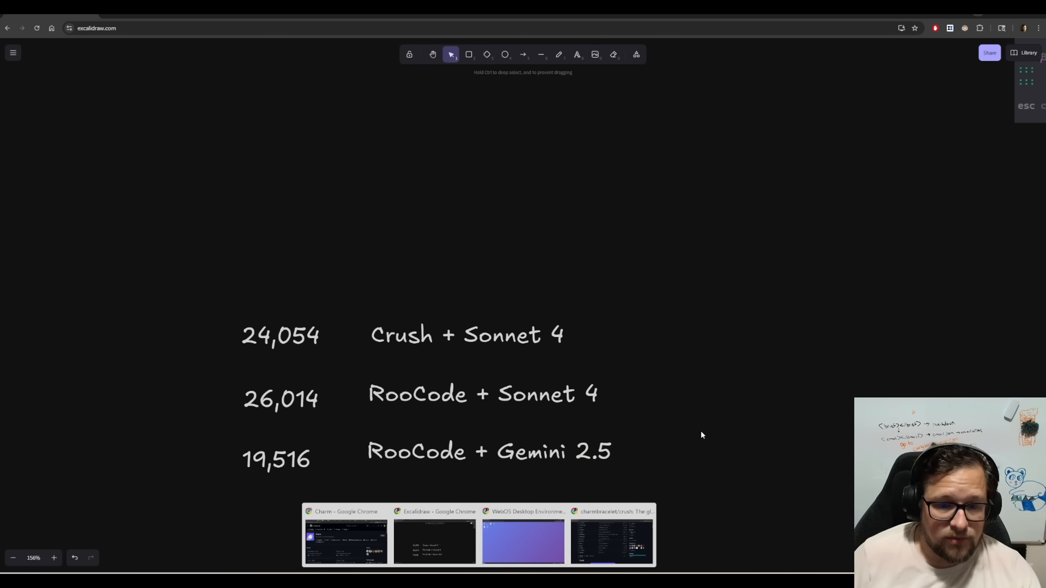
mouse_move(684, 443)
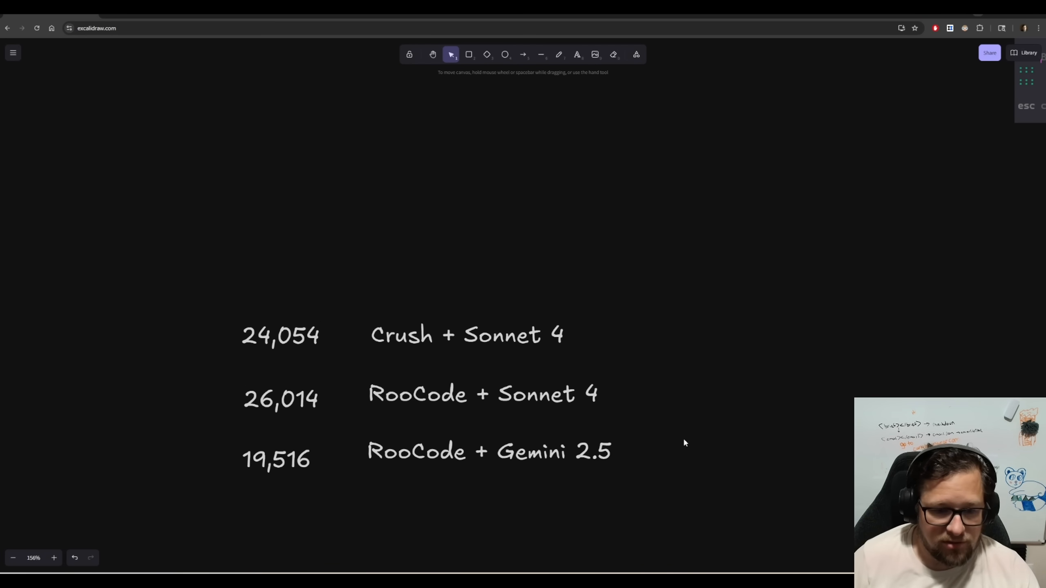
mouse_move(466, 474)
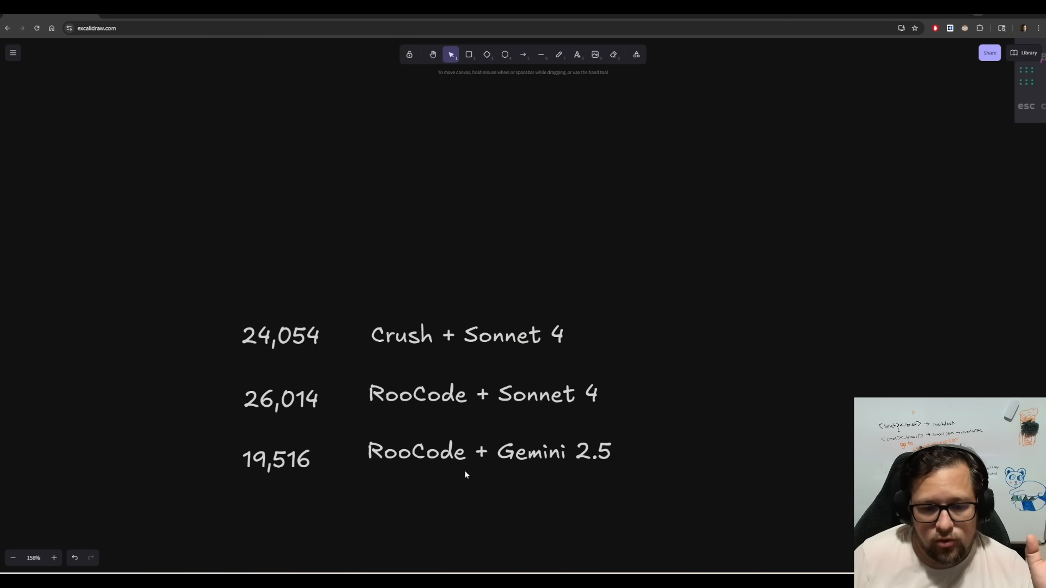
mouse_move(336, 476)
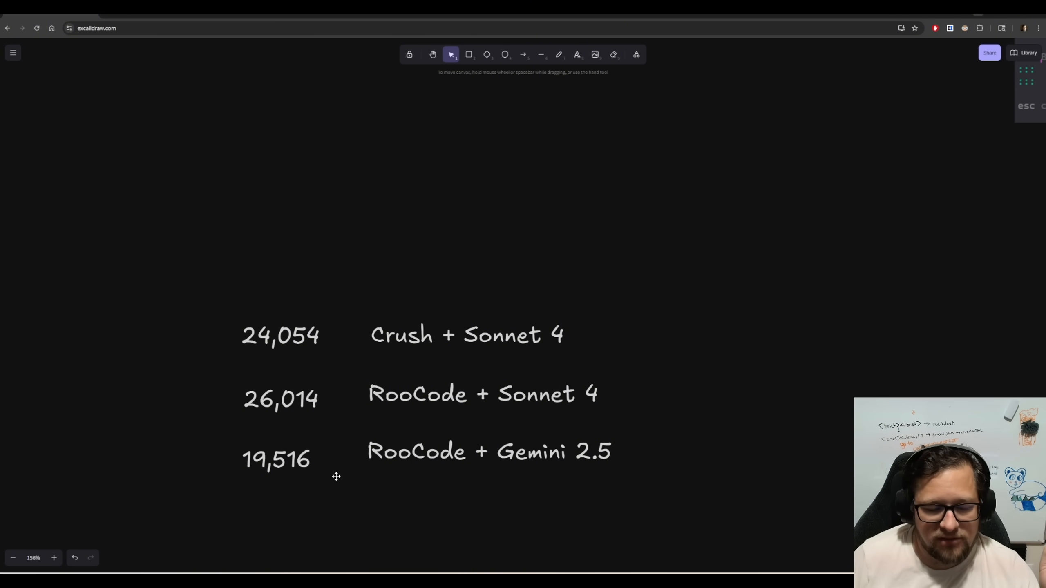
click(635, 54)
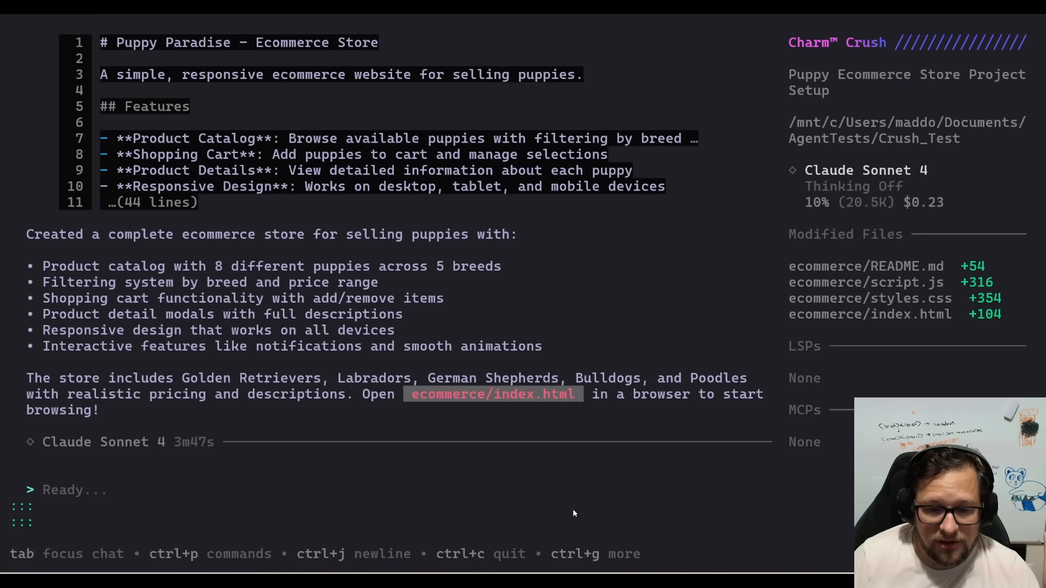
mouse_move(546, 483)
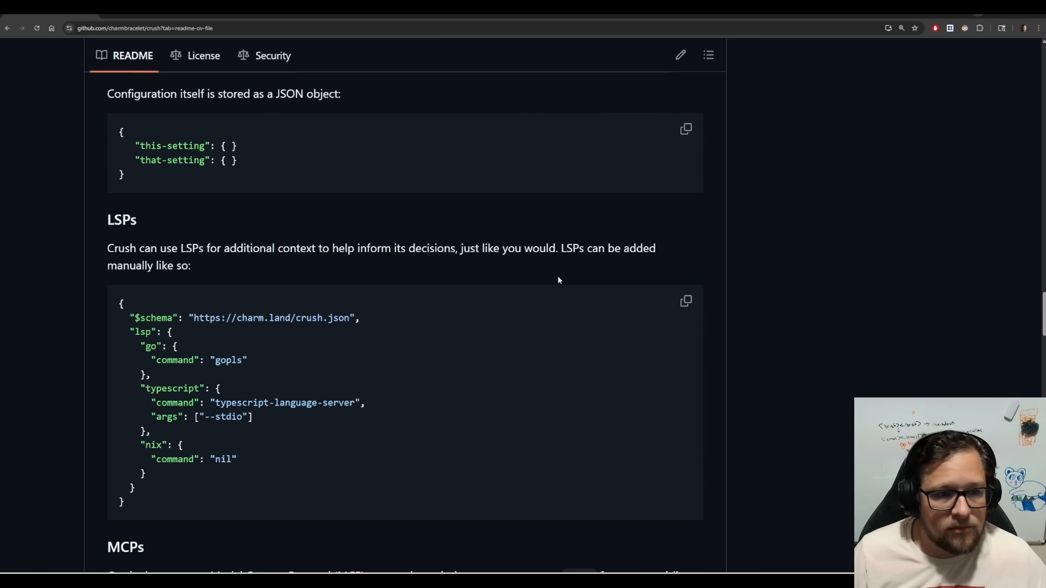
- Scroll the Crush README past LSPs and MCPs to the Whitelisting Tools allowed_tools example
scroll(up, 3)
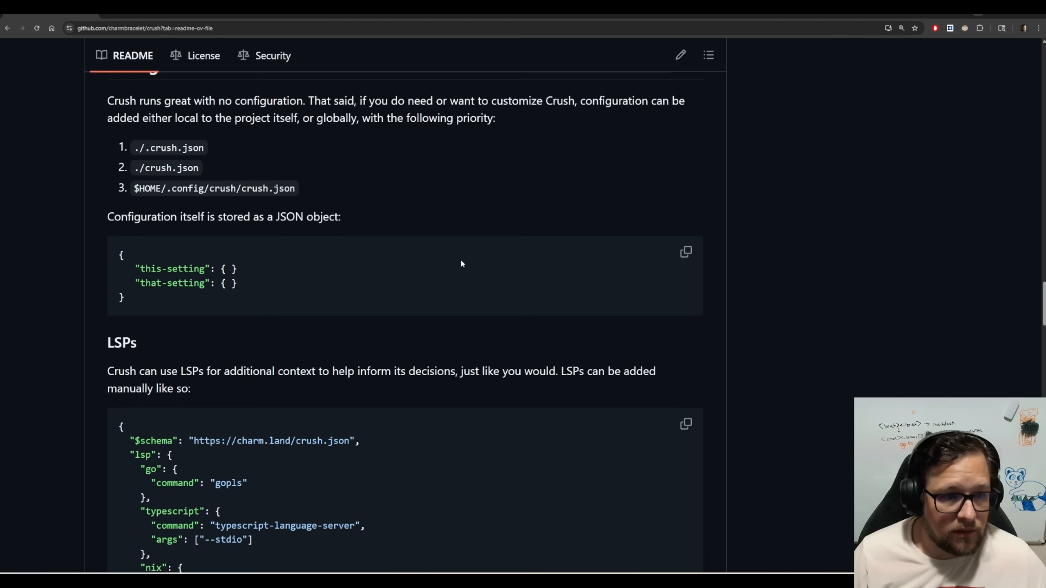
scroll(down, 3)
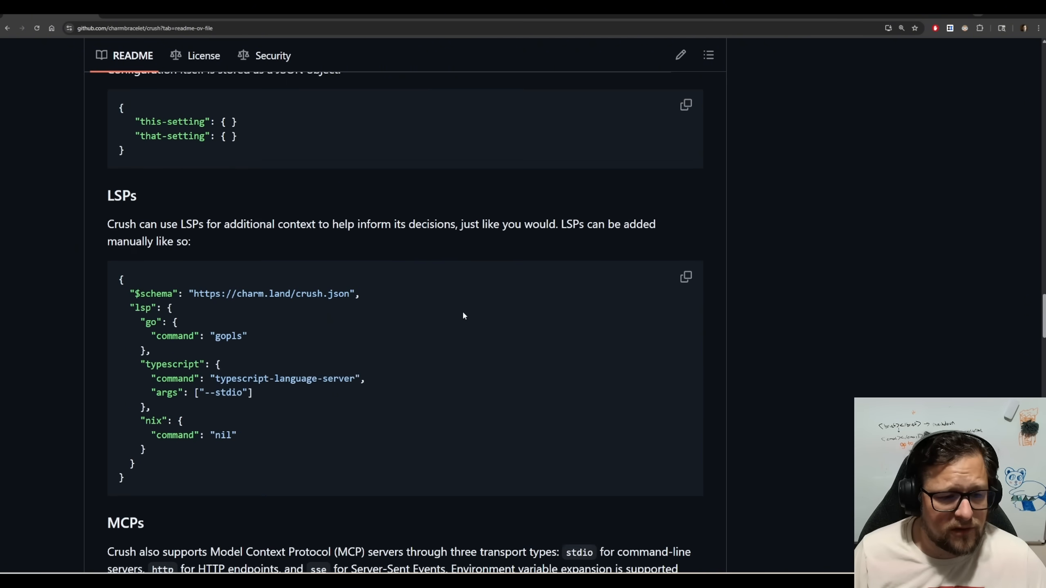
scroll(down, 3)
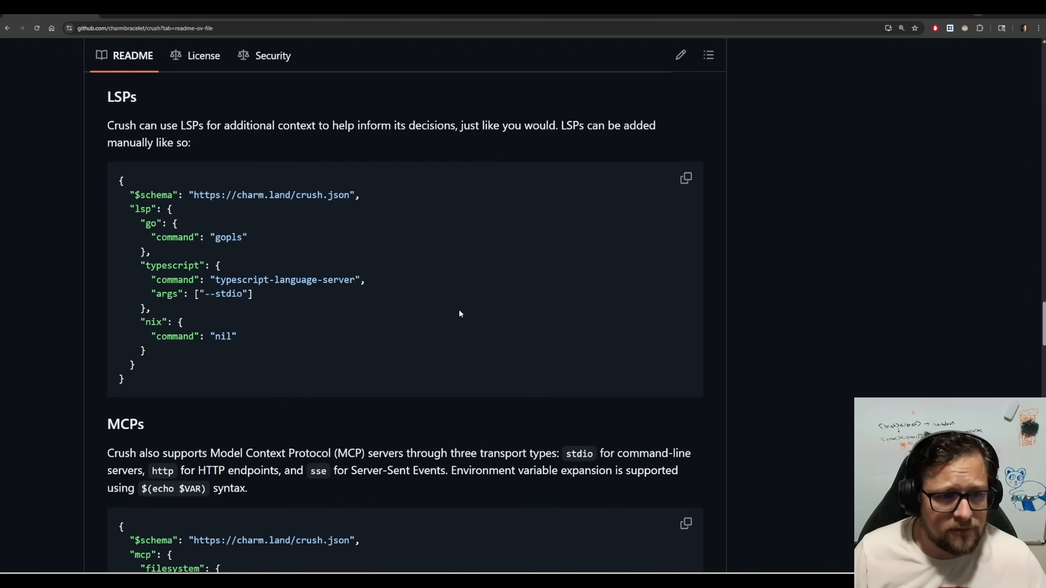
scroll(down, 3)
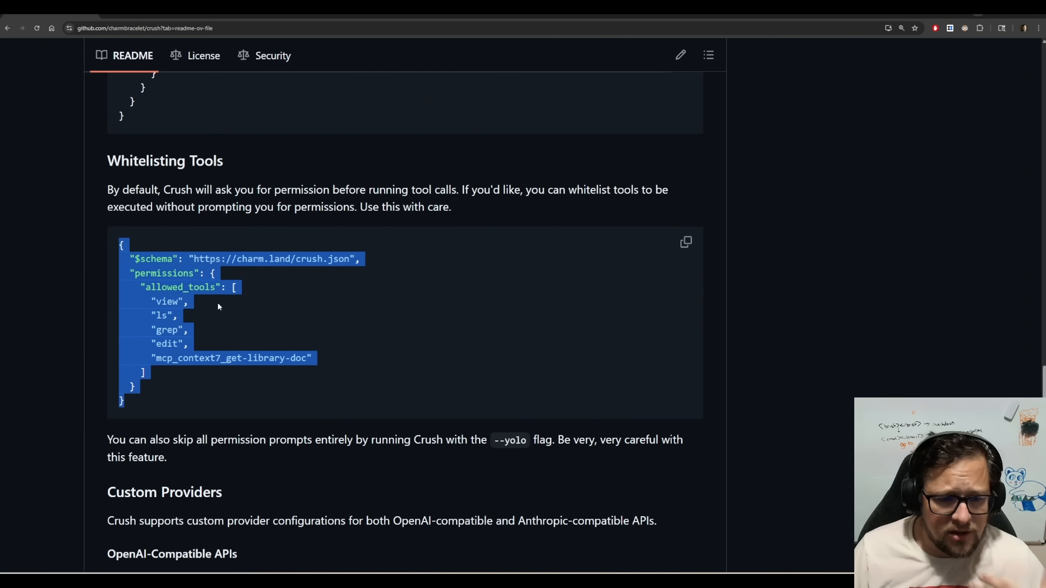
mouse_move(211, 383)
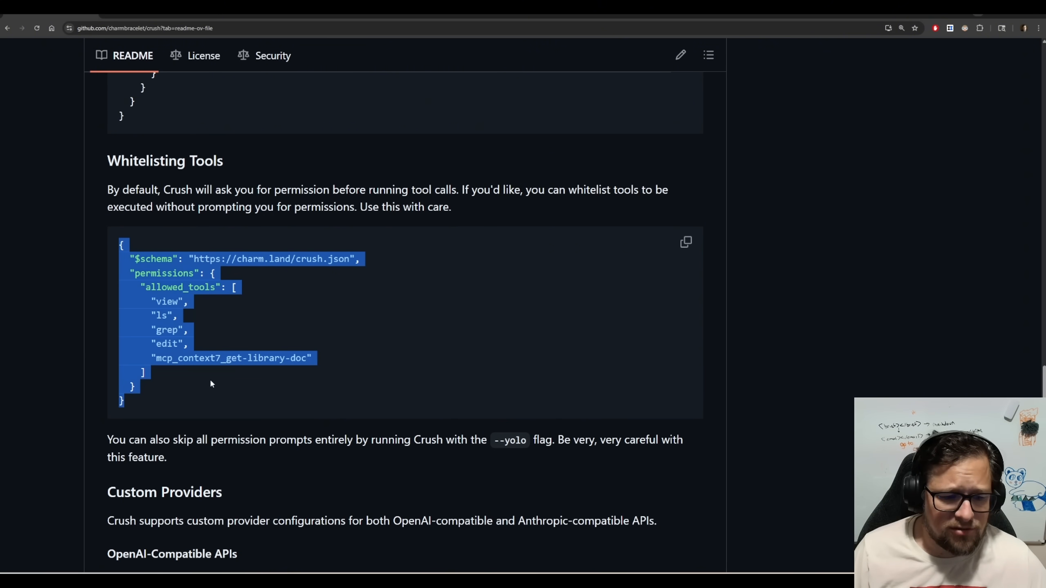
mouse_move(207, 379)
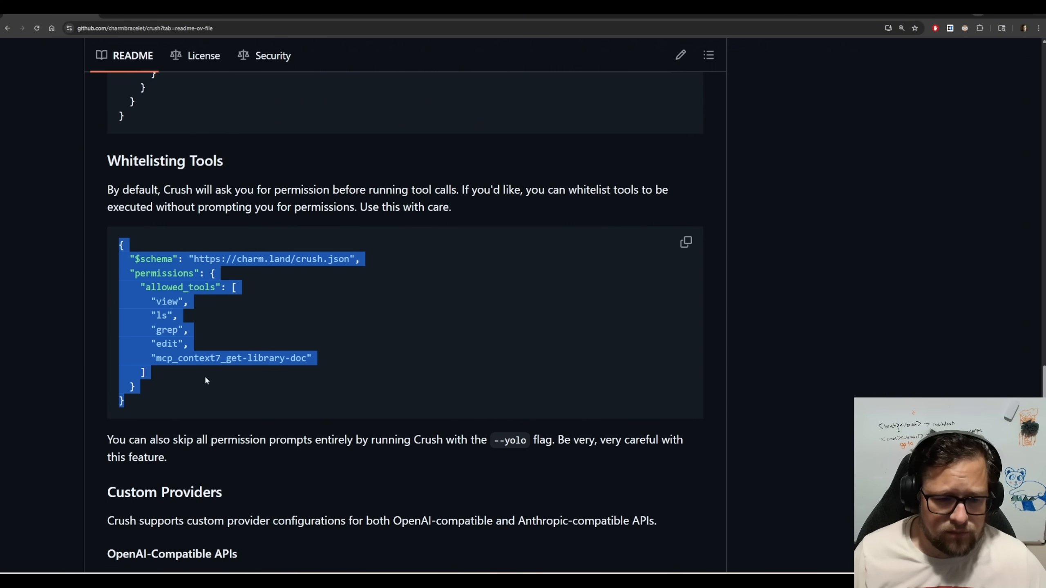
mouse_move(241, 434)
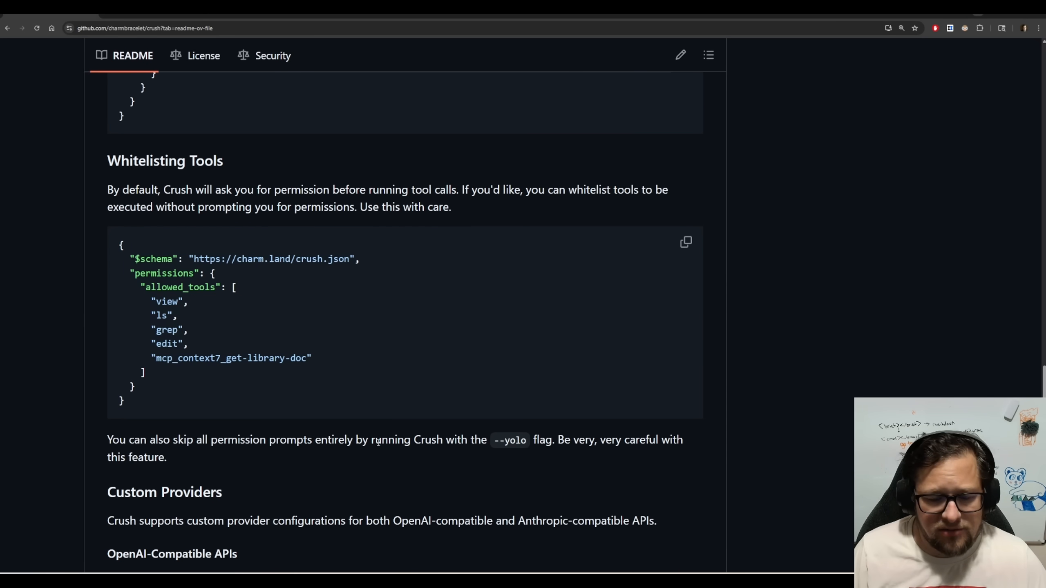
- Scroll past Custom Providers to Logging and select the crush logs helper command
scroll(down, 3)
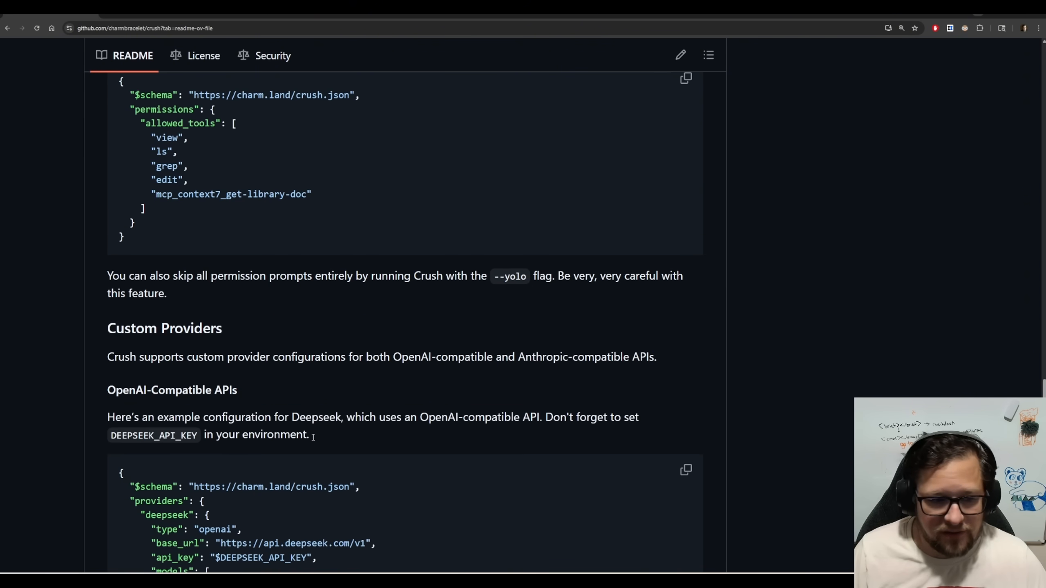
scroll(down, 3)
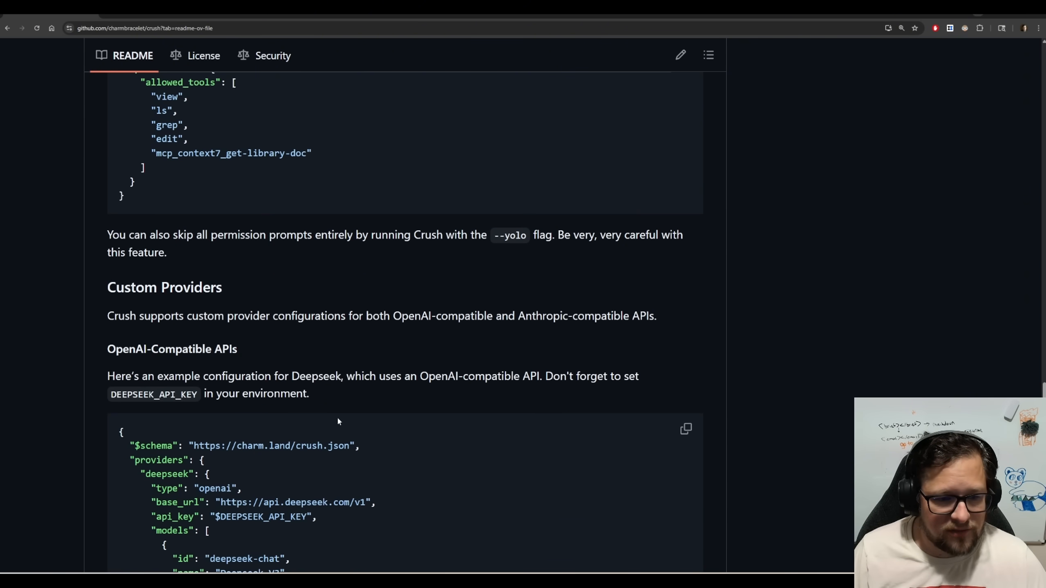
scroll(down, 3)
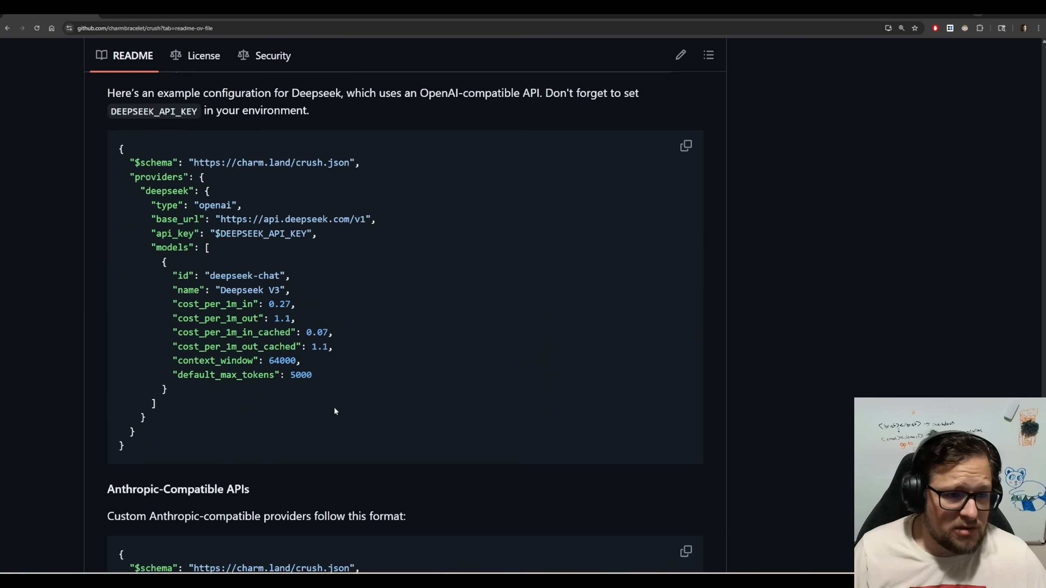
scroll(down, 3)
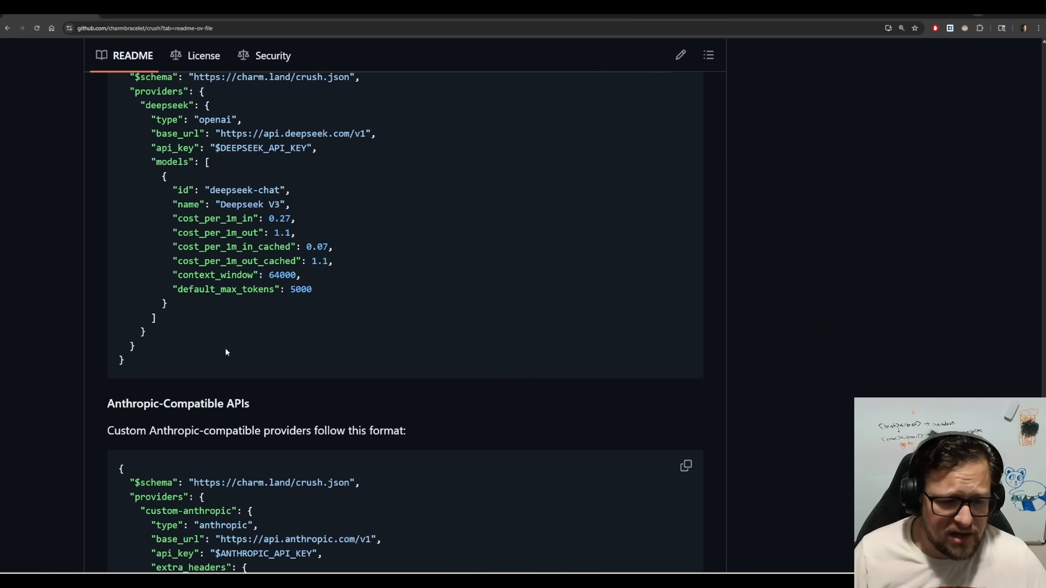
scroll(down, 3)
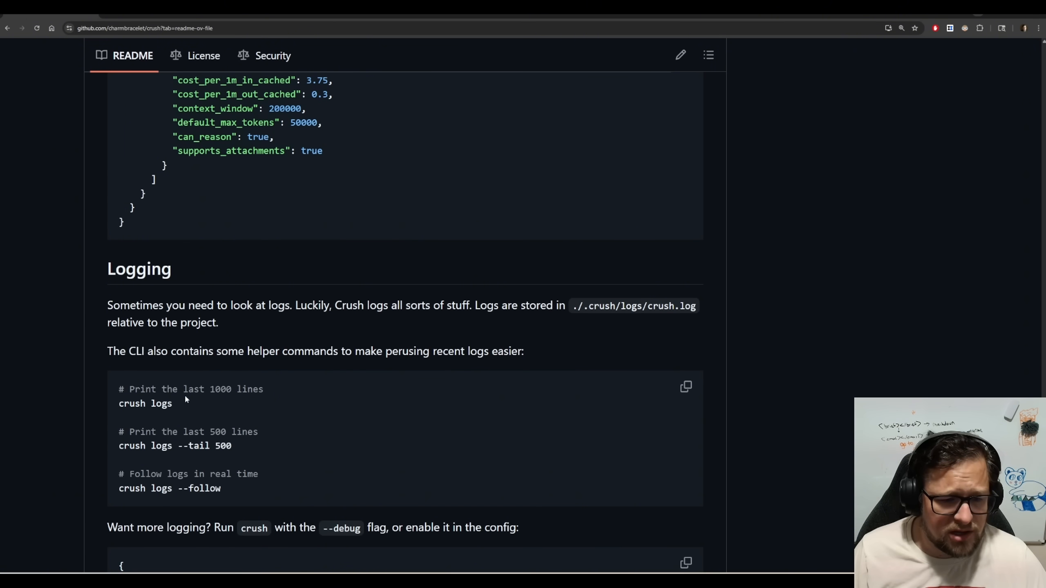
double_click(144, 403)
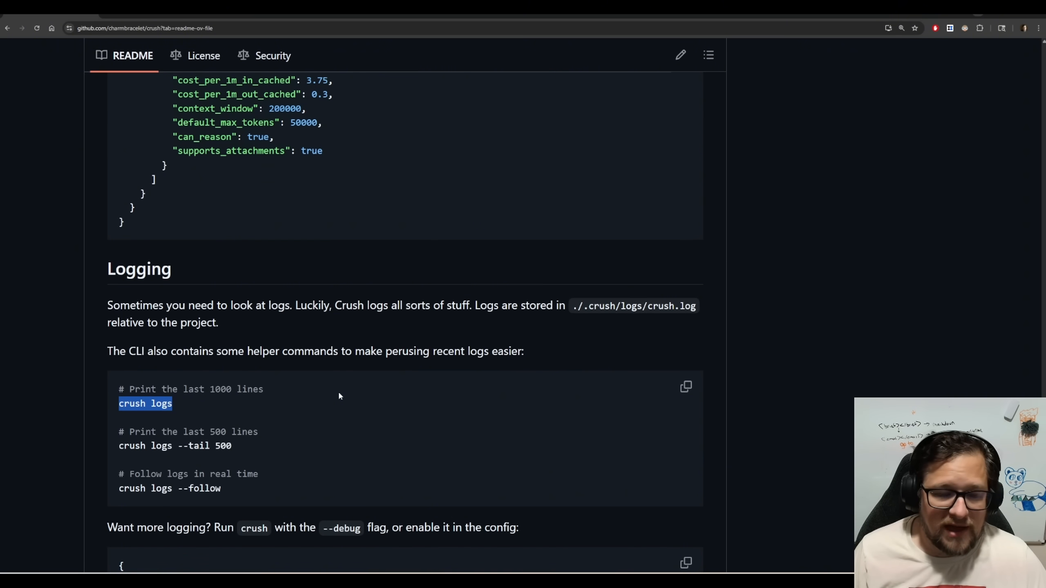
mouse_move(336, 394)
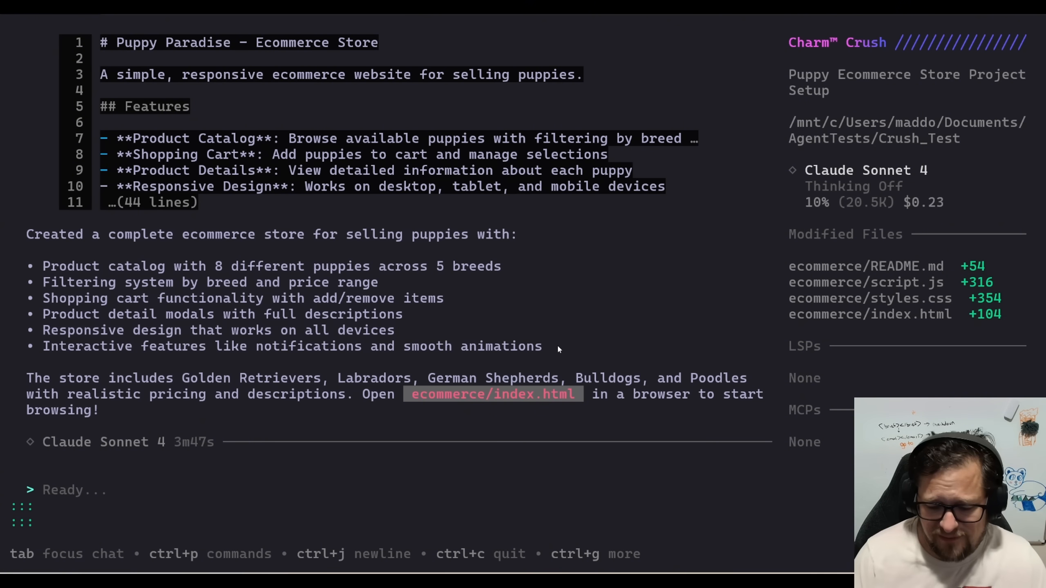
mouse_move(550, 339)
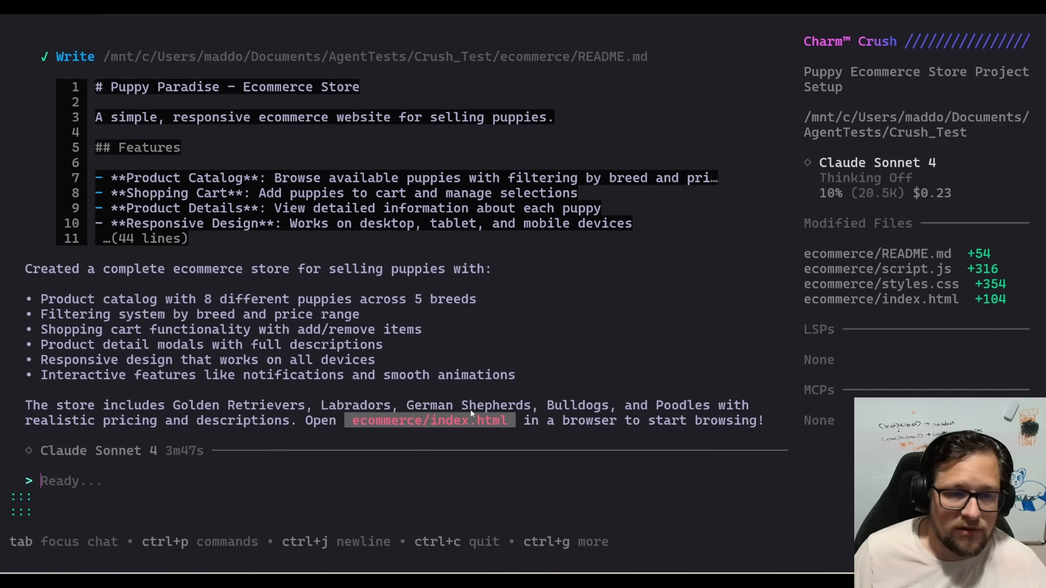
mouse_move(566, 445)
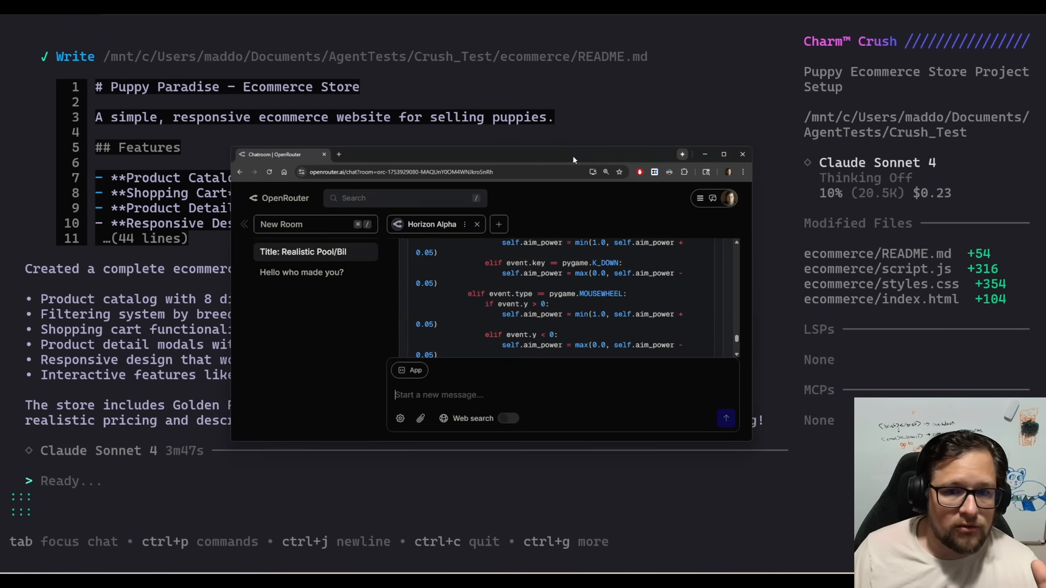
- Maximize the OpenRouter chat and bring the pool billiards prompt with its Python reply into view
click(722, 154)
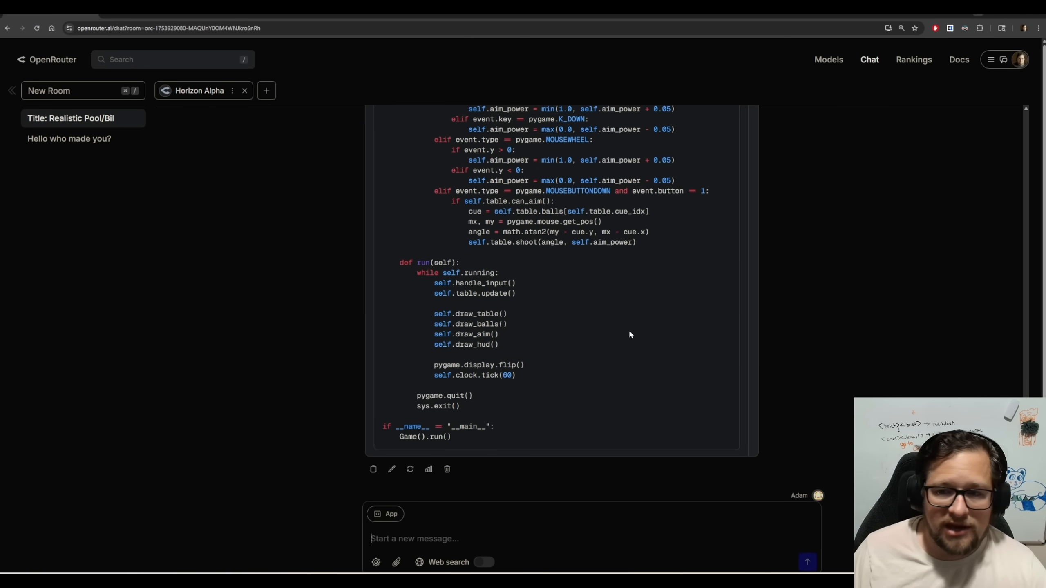
scroll(down, 3)
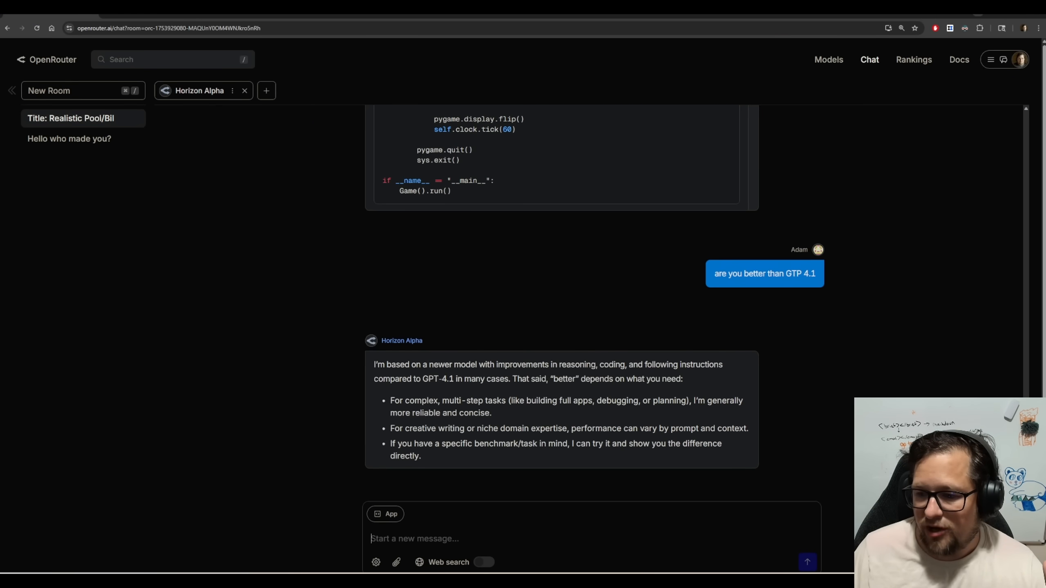
scroll(up, 3)
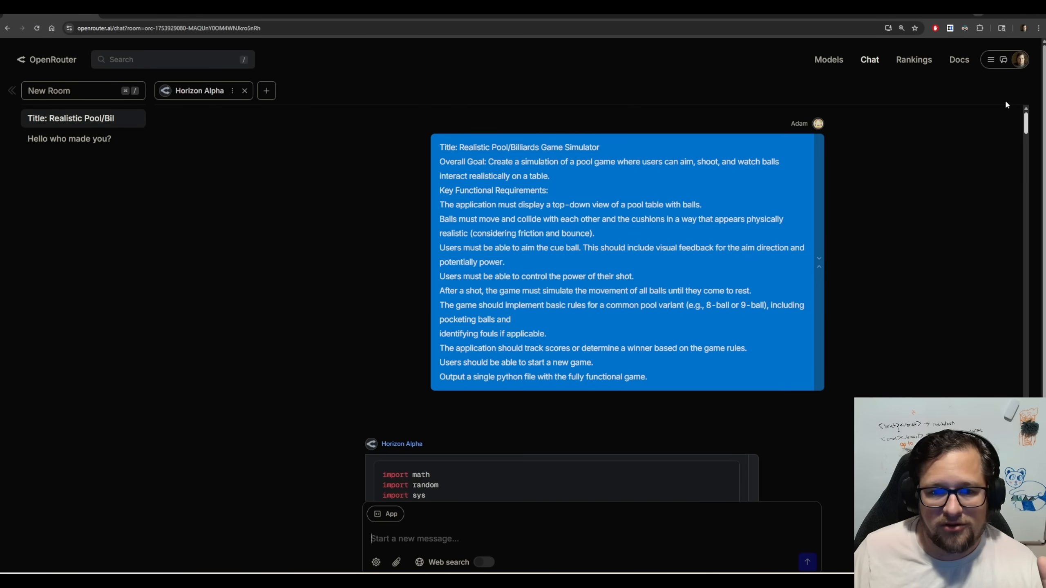
mouse_move(842, 219)
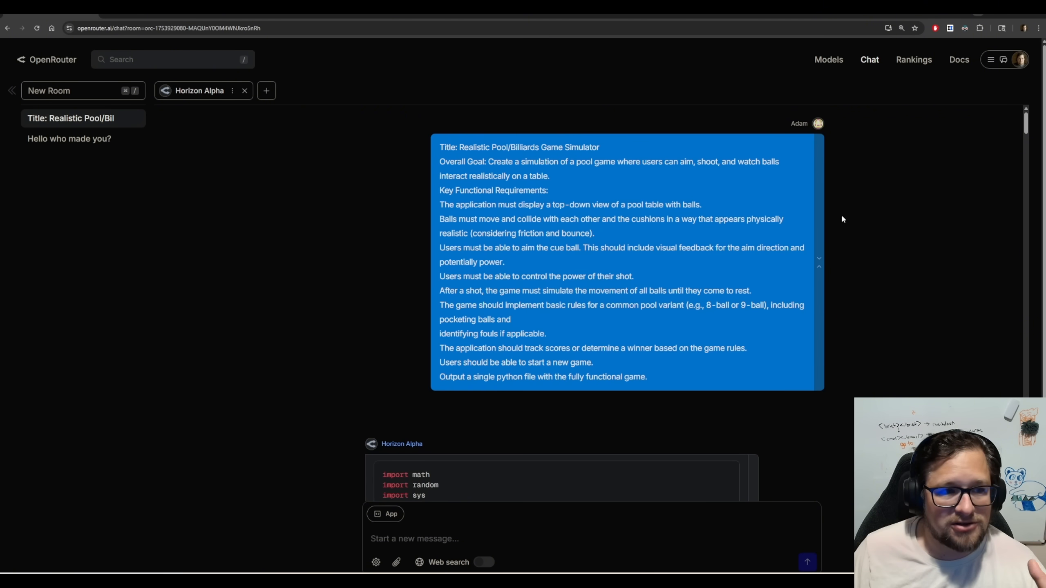
scroll(down, 3)
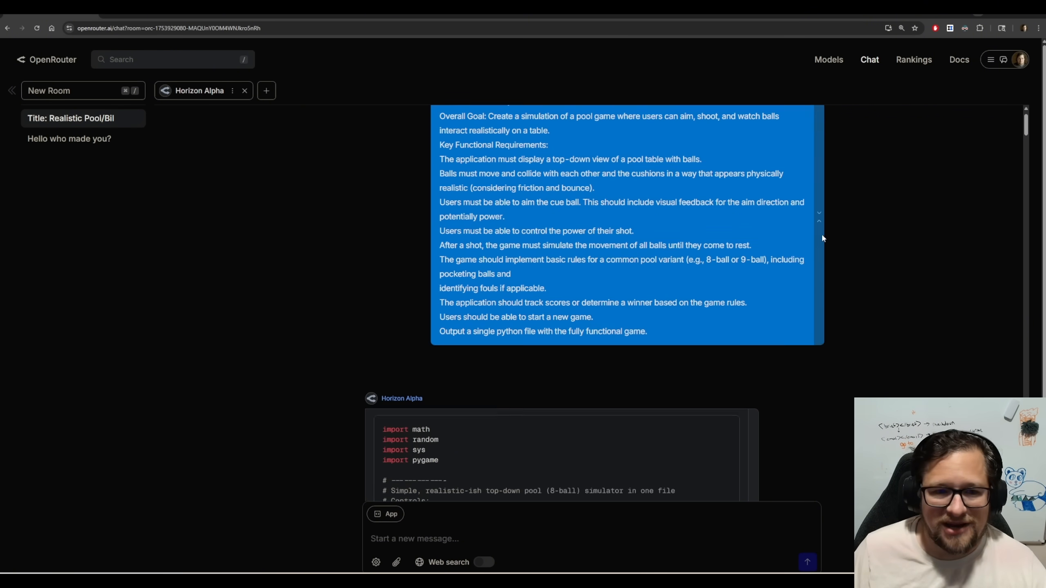